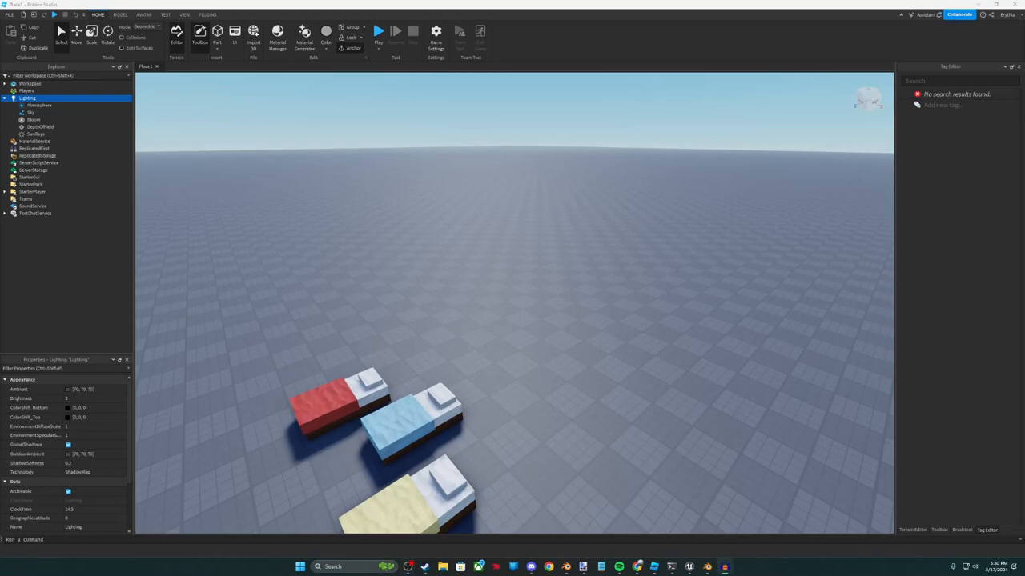
mouse_move(345, 132)
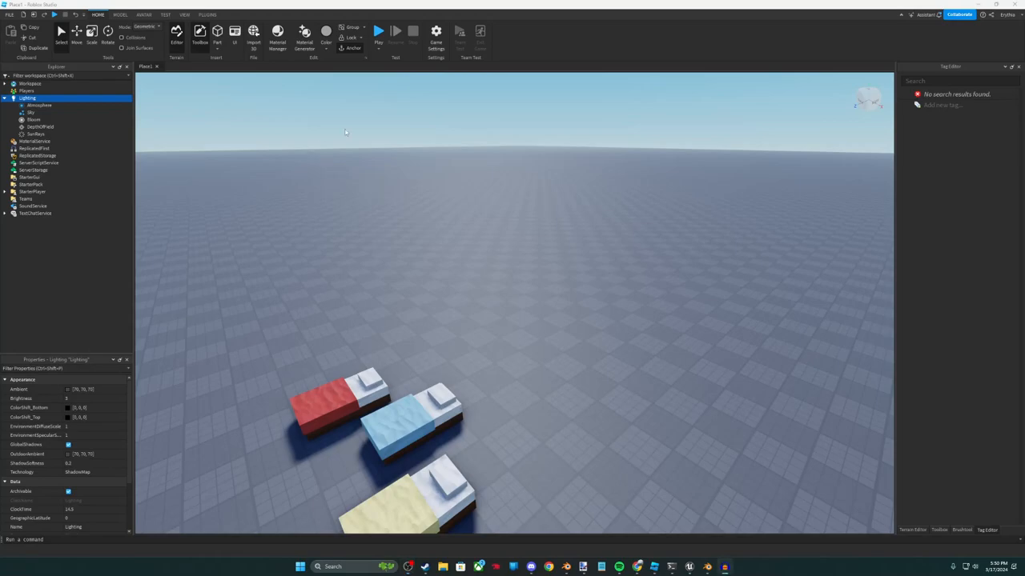
Inspect the Workspace, then Lighting and its Atmosphere, Bloom and SunRays effects.
left_click(6, 83)
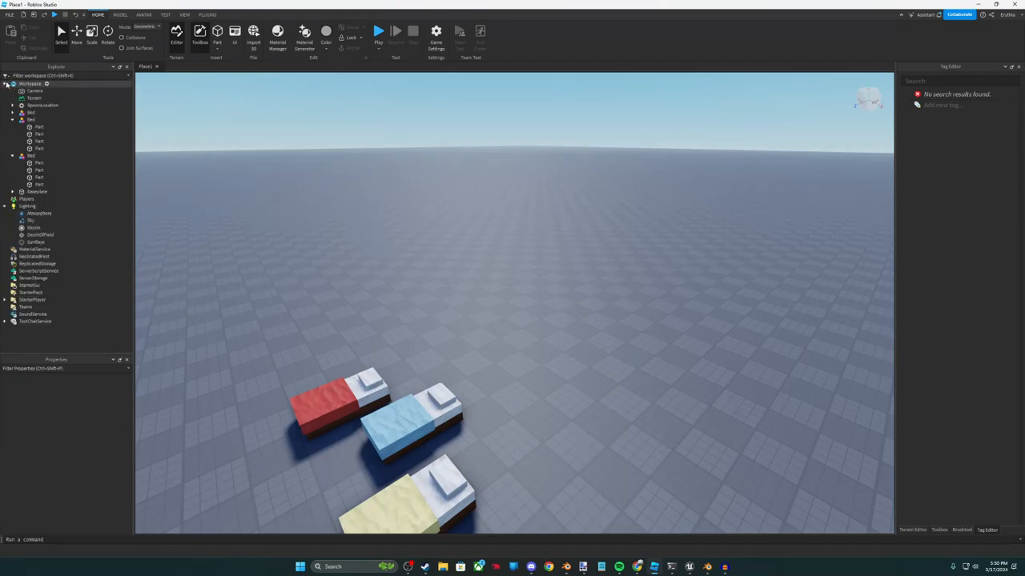
left_click(8, 84)
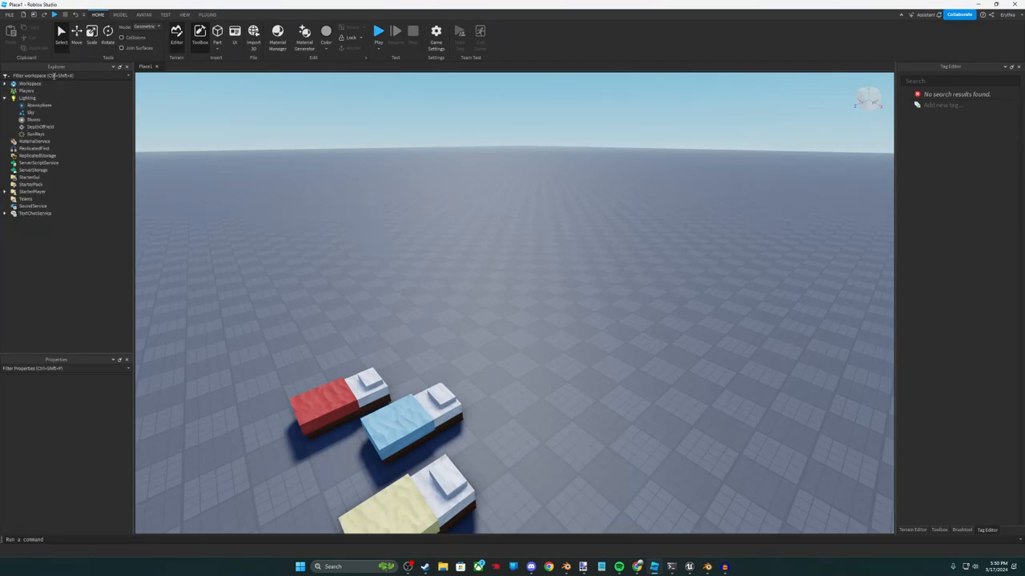
left_click(28, 98)
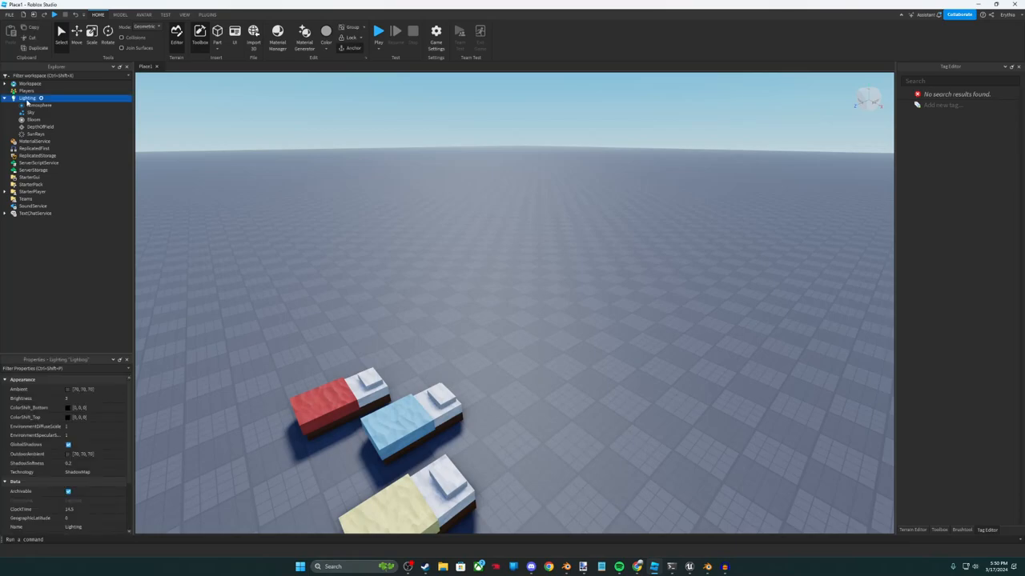
left_click(40, 105)
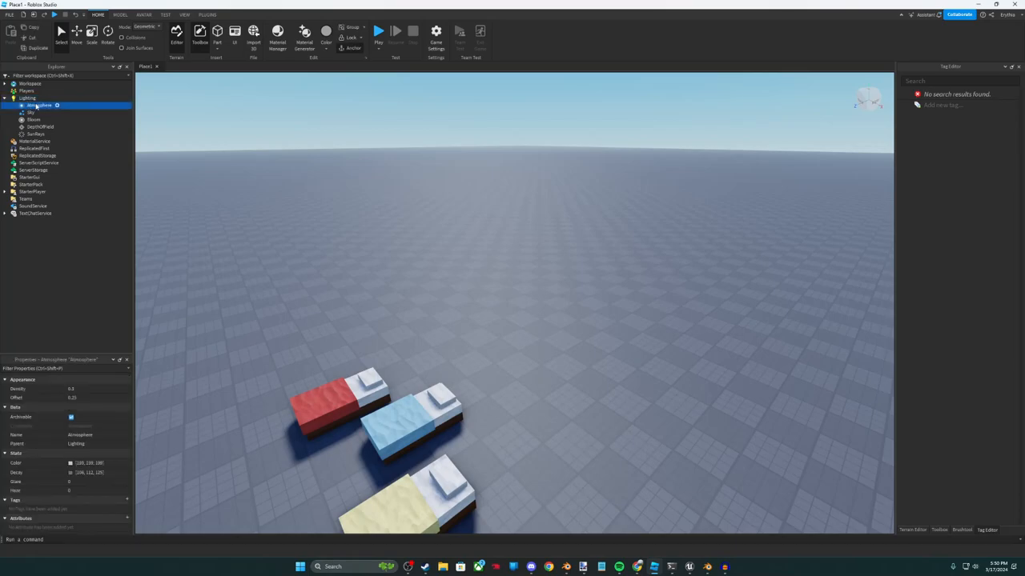
left_click(34, 119)
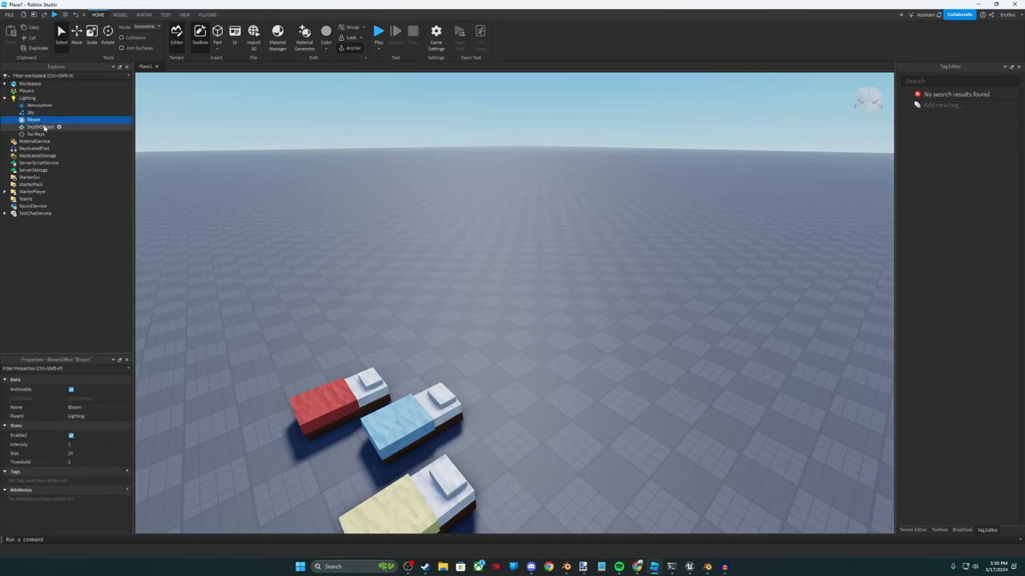
left_click(35, 134)
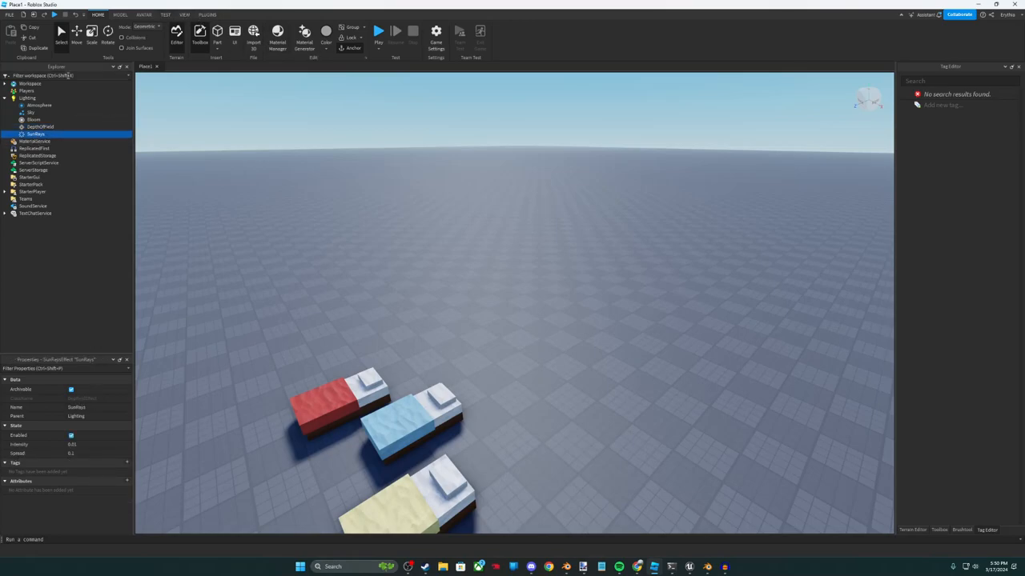
left_click(27, 98)
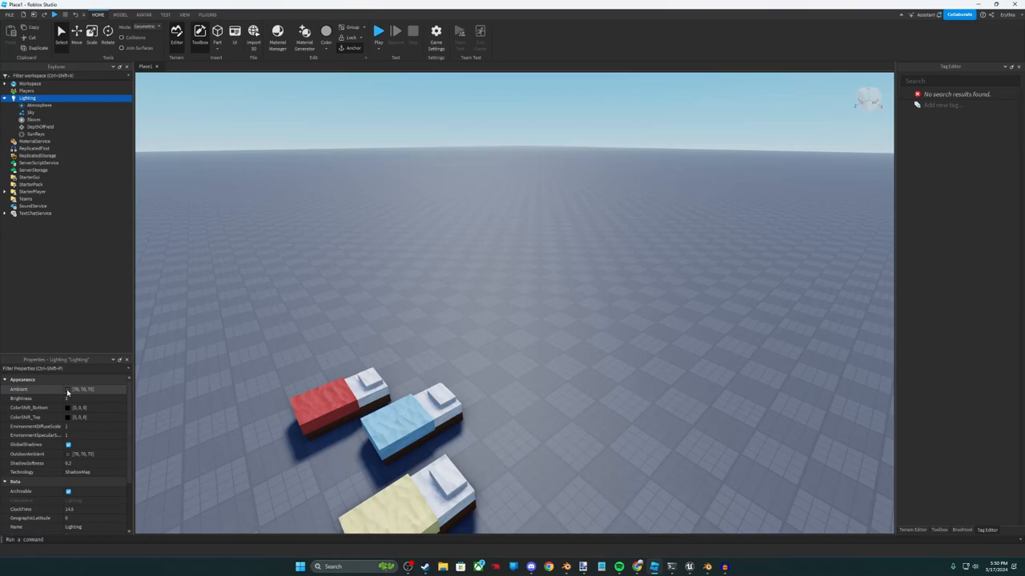
Set Ambient to dark blue, tint the colour shifts, and make OutdoorAmbient bluish.
left_click(80, 389)
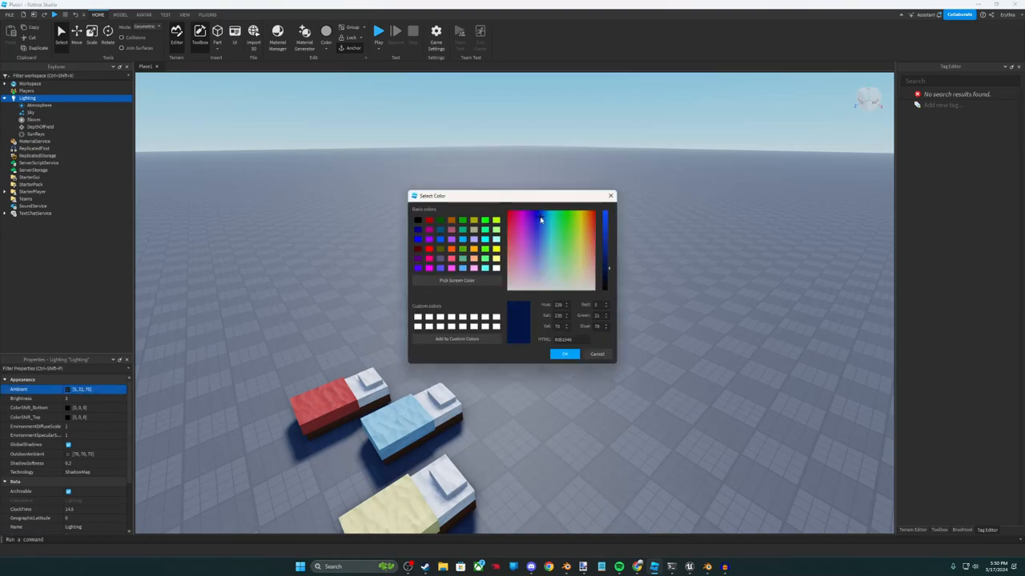
left_click(564, 354)
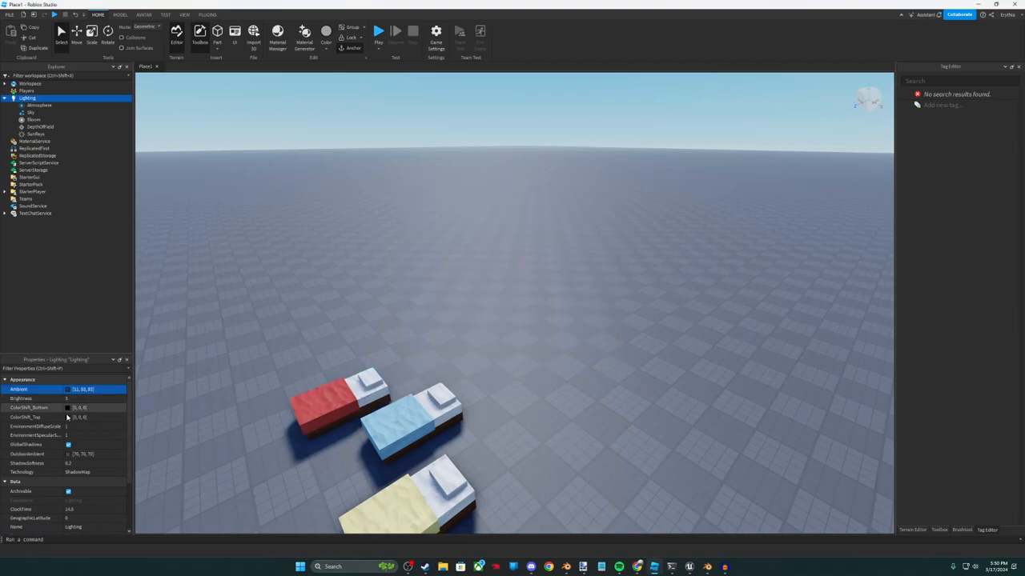
left_click(67, 408)
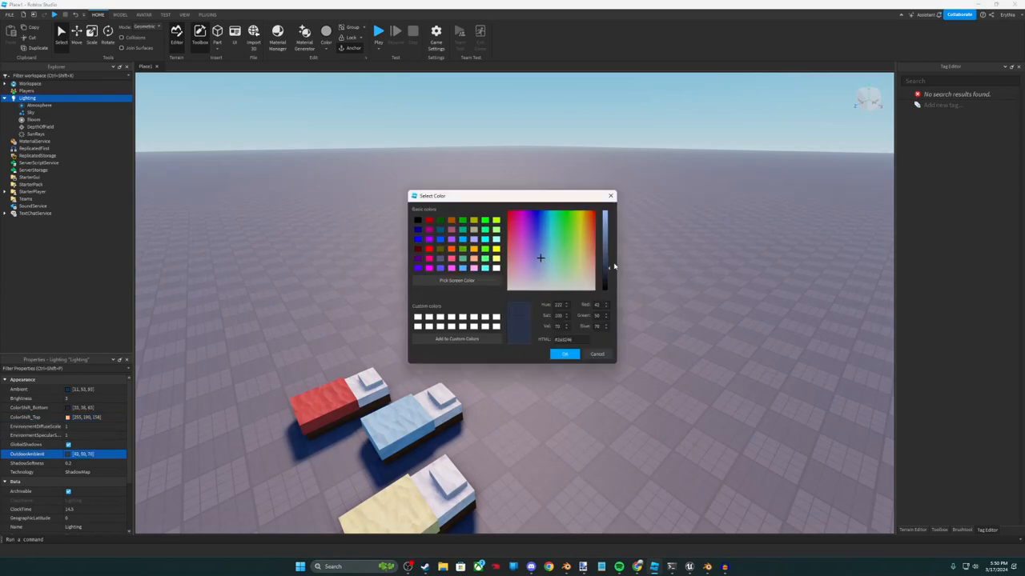
left_click(565, 353)
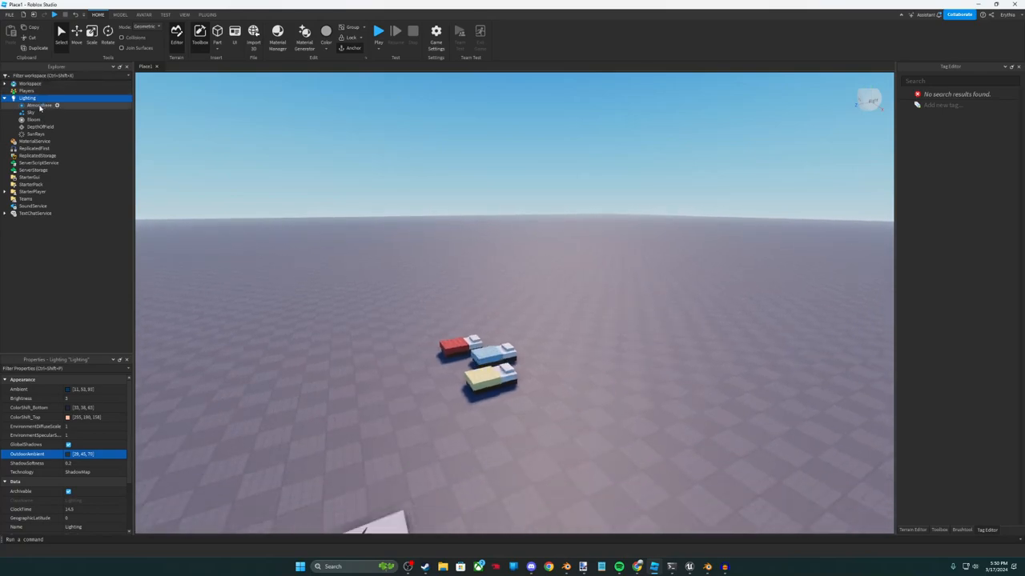
Give the Atmosphere more glare and haze with a bluish colour and decay.
left_click(38, 105)
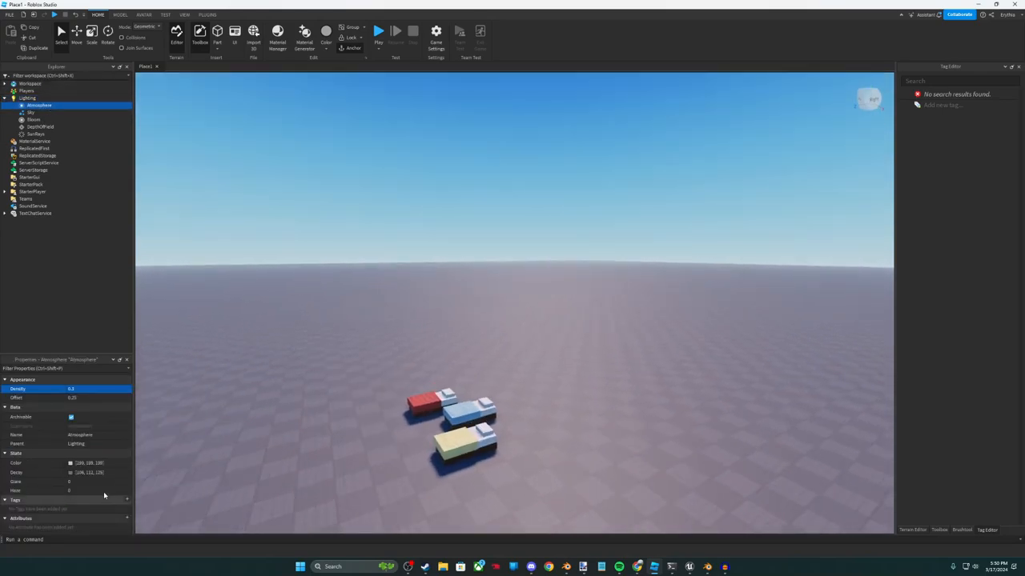
left_click_drag(72, 491, 102, 491)
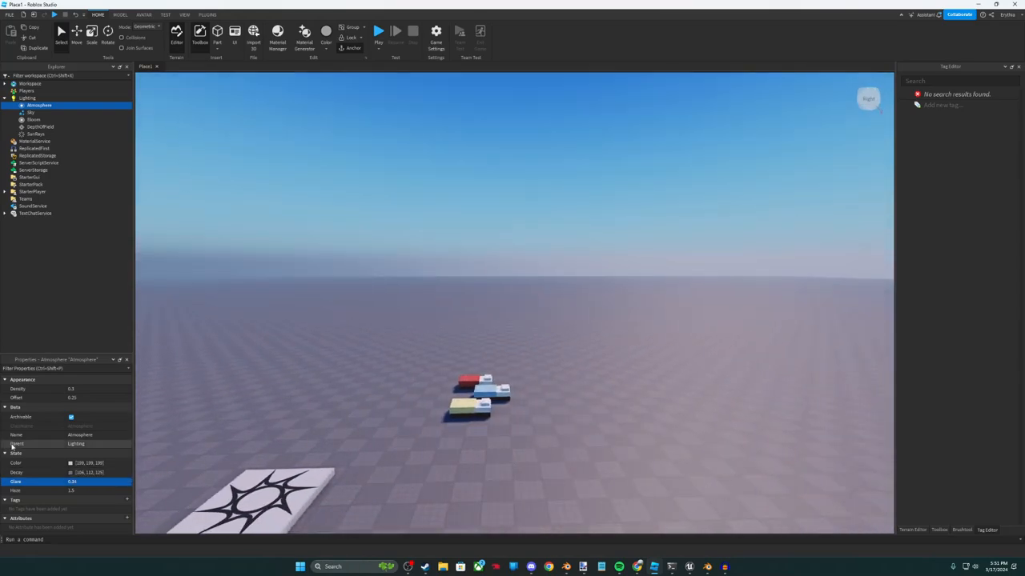
left_click(70, 463)
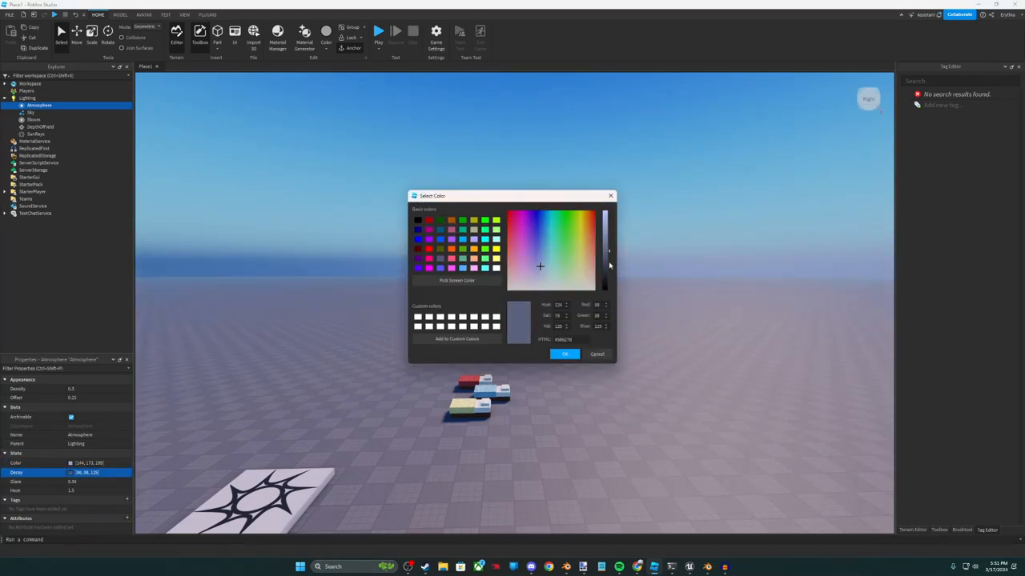
left_click(564, 354)
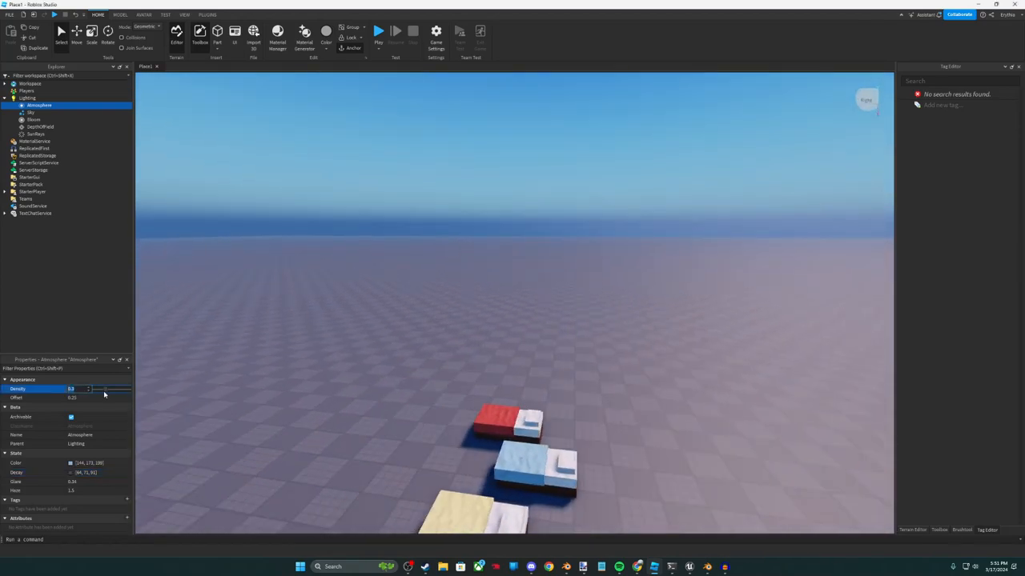
Preview thicker Atmosphere density, return it to 0.3, and set Offset to 0.
left_click_drag(88, 389, 110, 390)
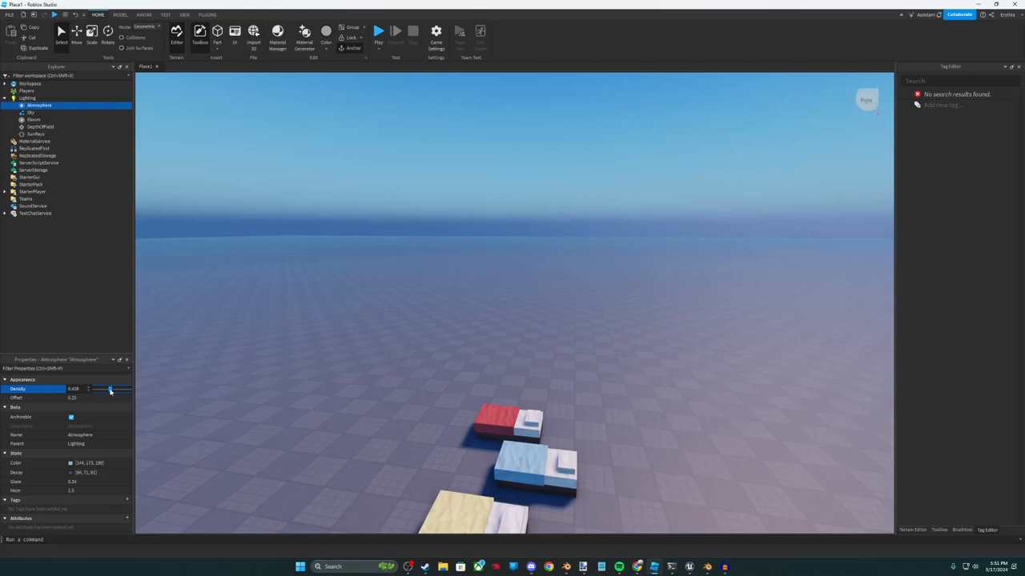
left_click_drag(111, 389, 72, 389)
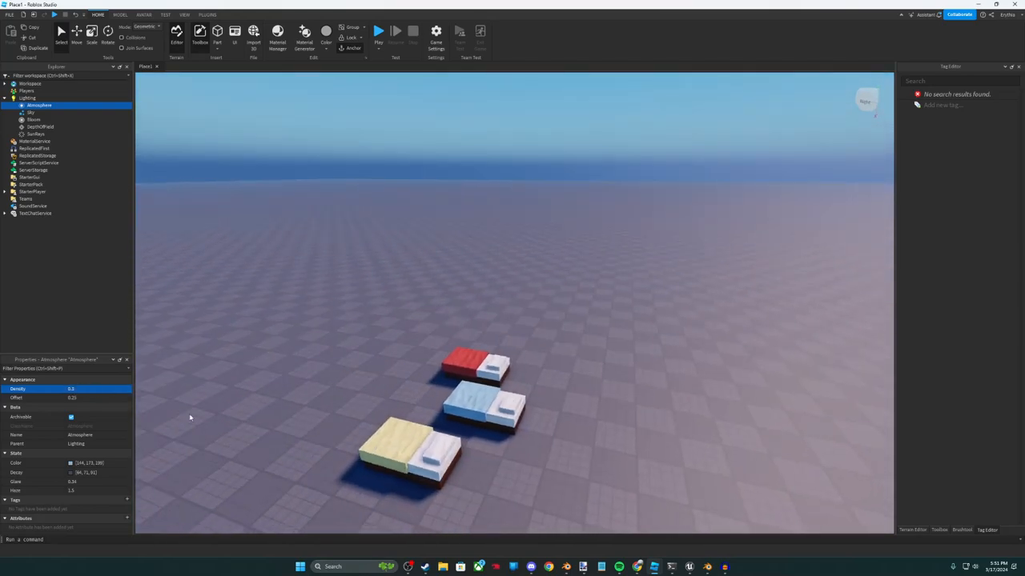
left_click(76, 398)
type("0")
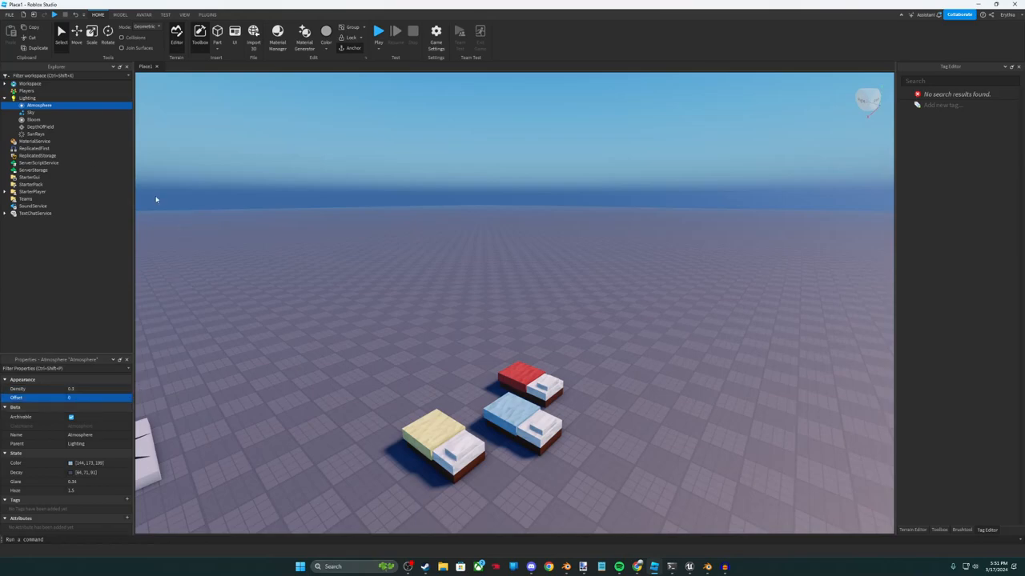
left_click(31, 112)
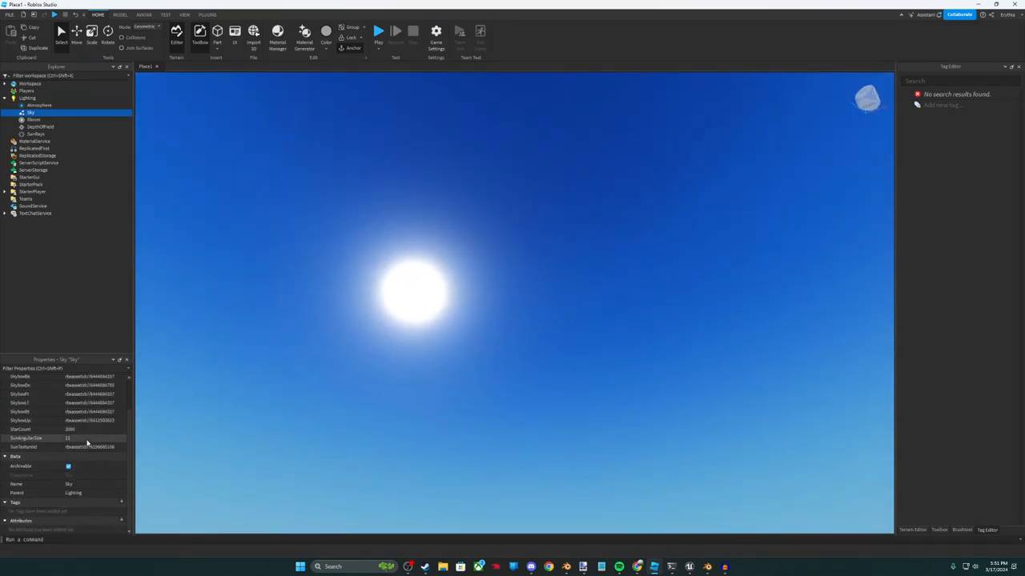
Change the Sky's SunAngularSize to 10.
left_click(80, 437)
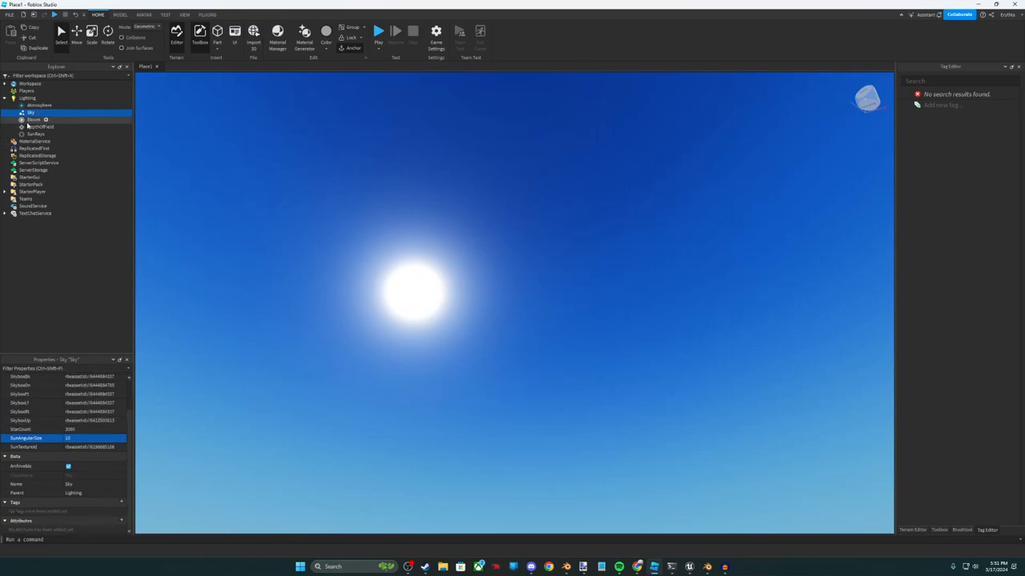
left_click(34, 119)
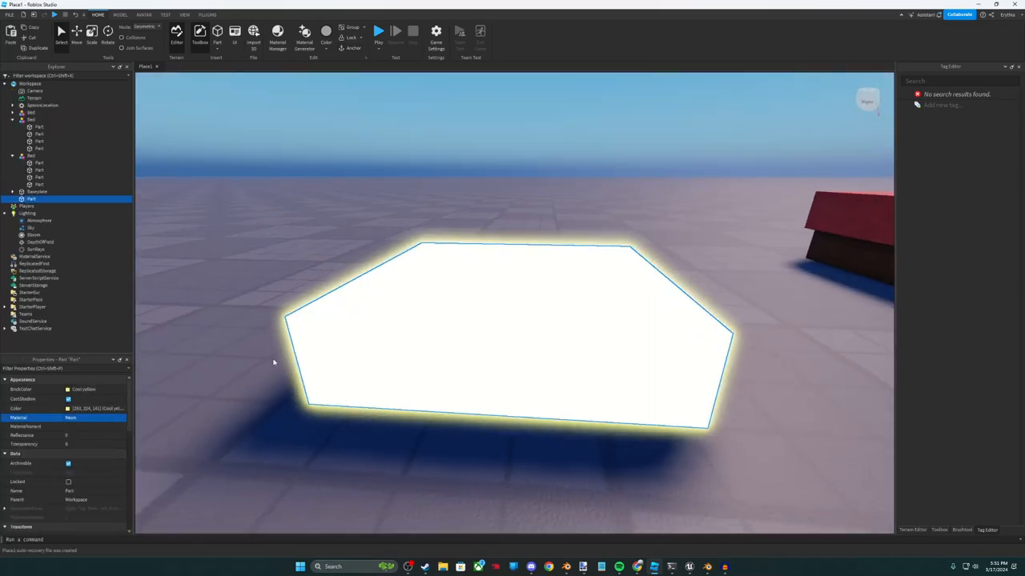
Toggle Bloom to compare, then lower its intensity and adjust the threshold.
left_click(33, 234)
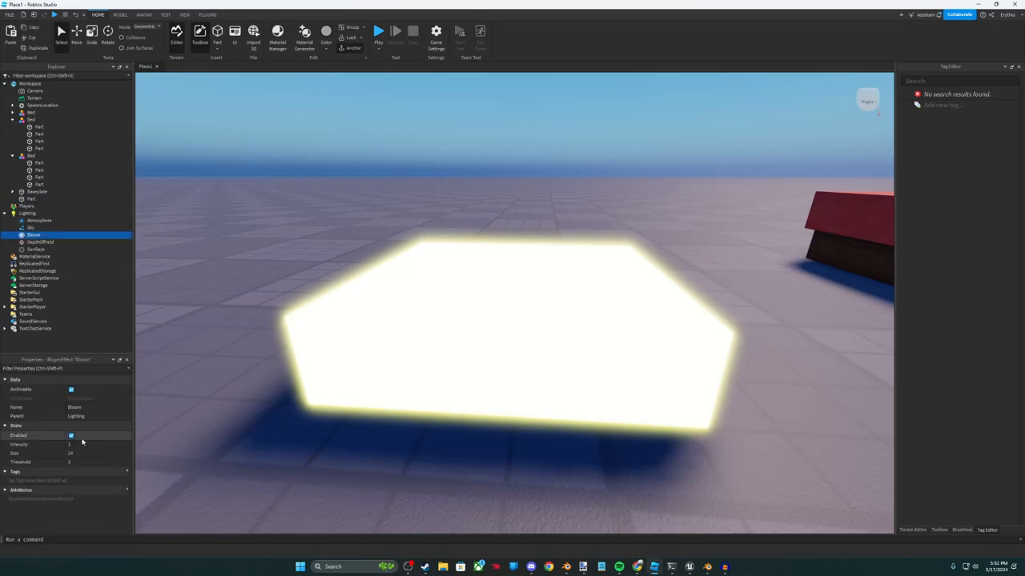
left_click(71, 435)
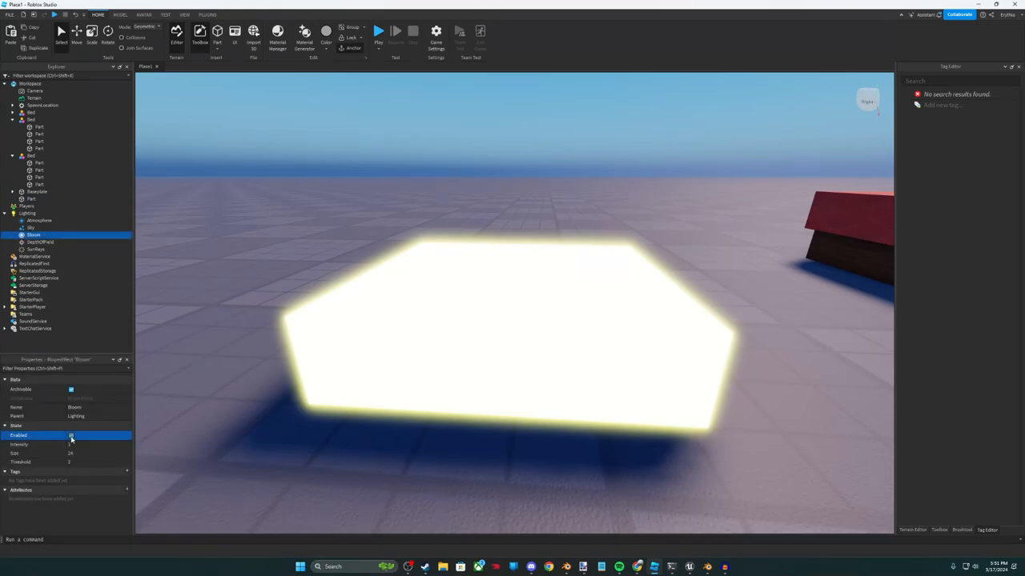
left_click(68, 445)
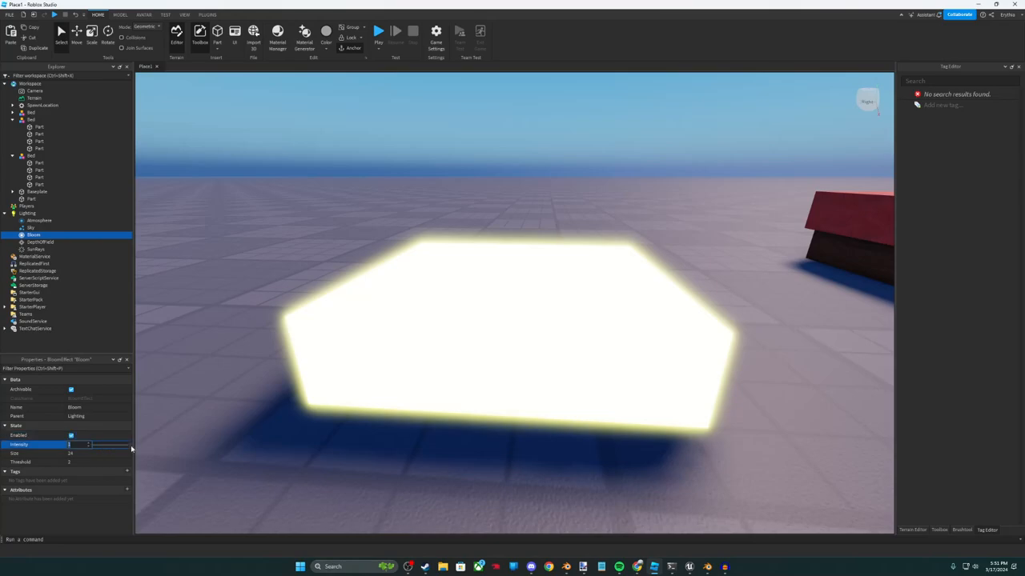
left_click_drag(90, 444, 123, 444)
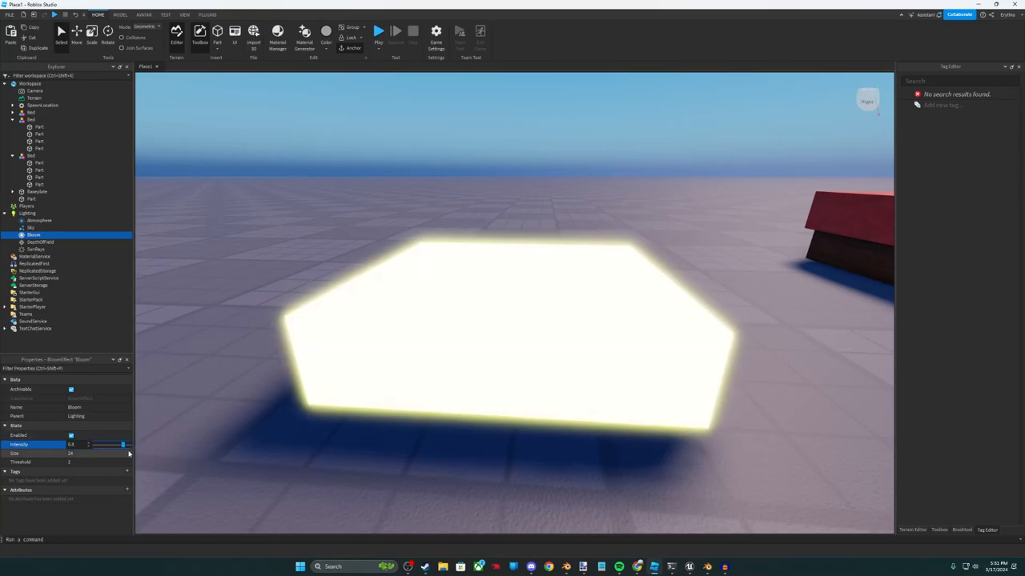
left_click_drag(123, 445, 102, 445)
type("12")
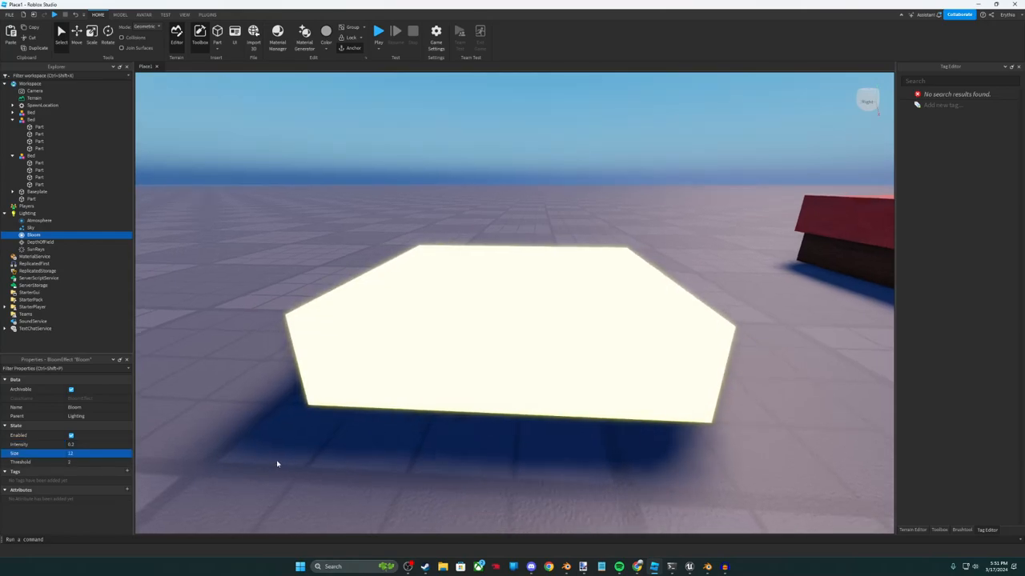
left_click(40, 462)
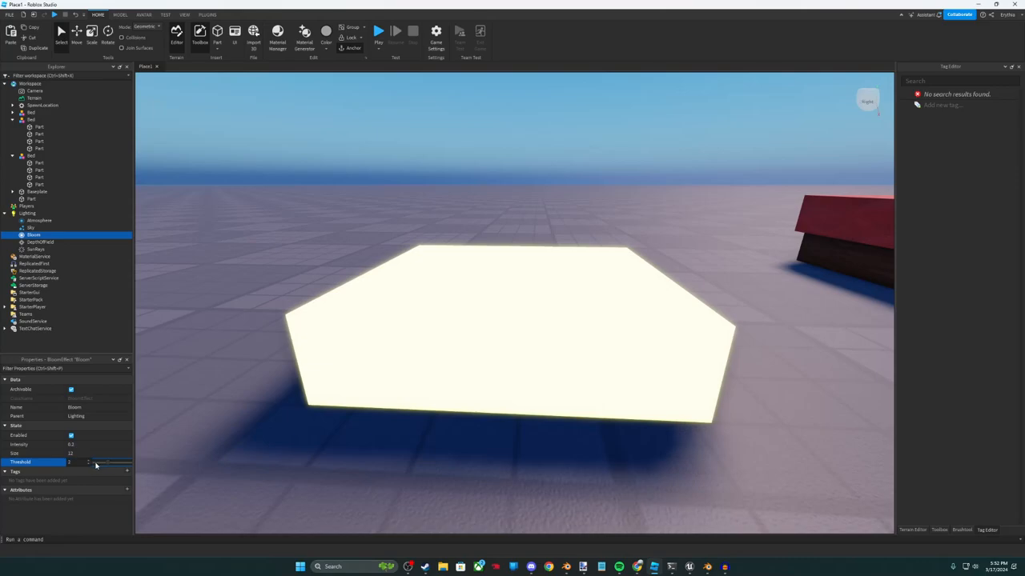
left_click_drag(96, 463, 121, 463)
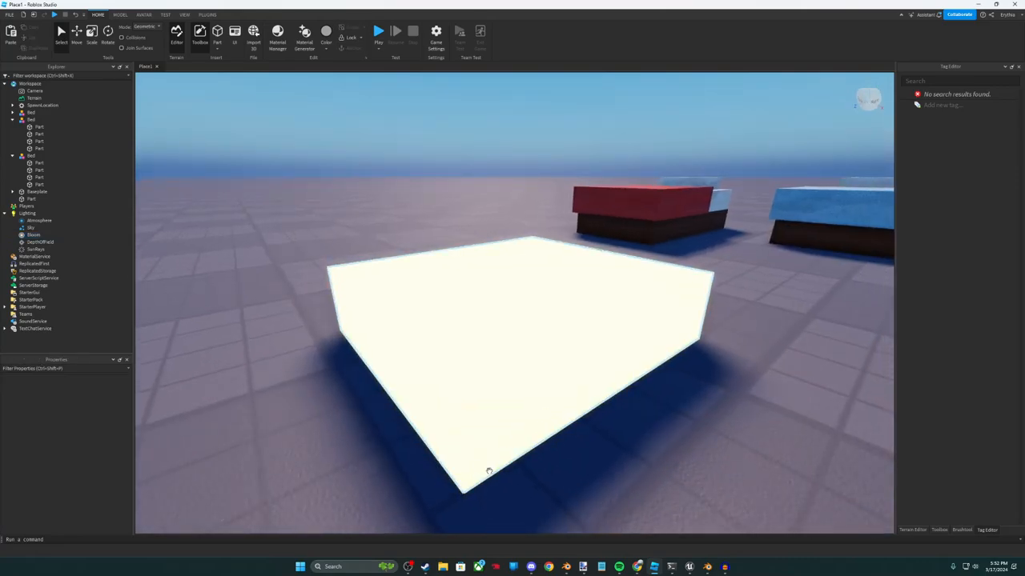
Disable both Bloom effects under Lighting.
left_click(34, 234)
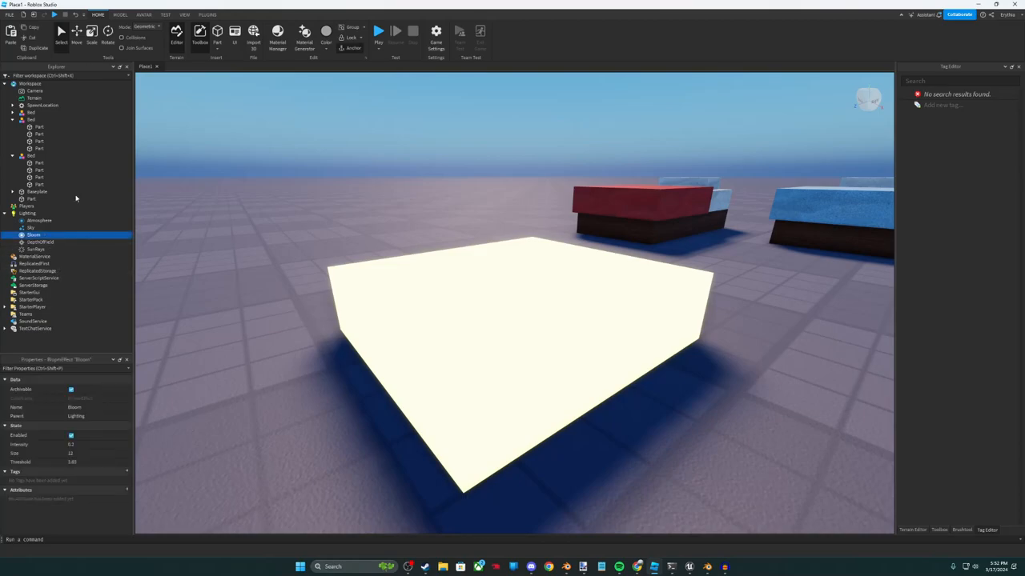
left_click(70, 435)
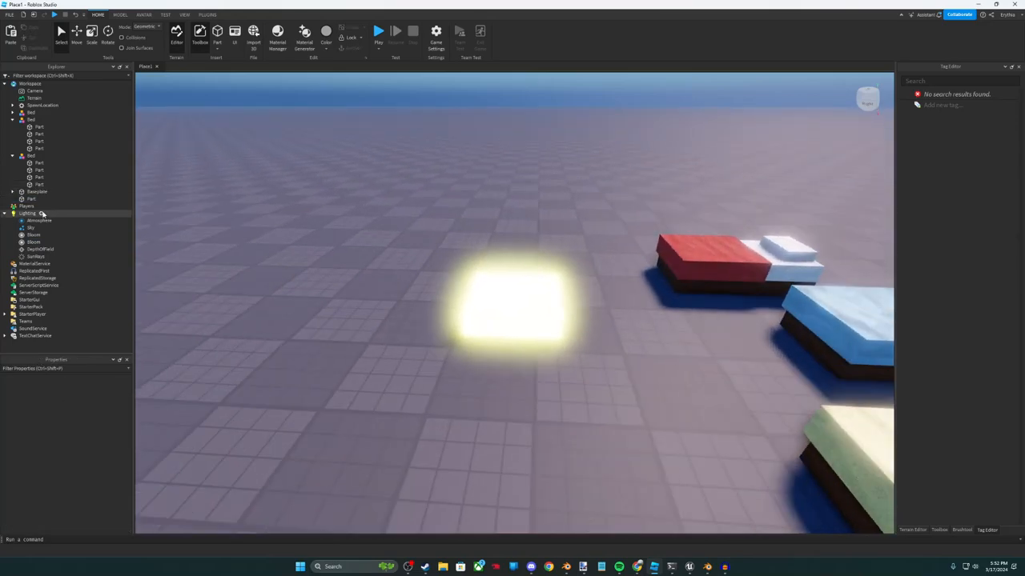
left_click(34, 242)
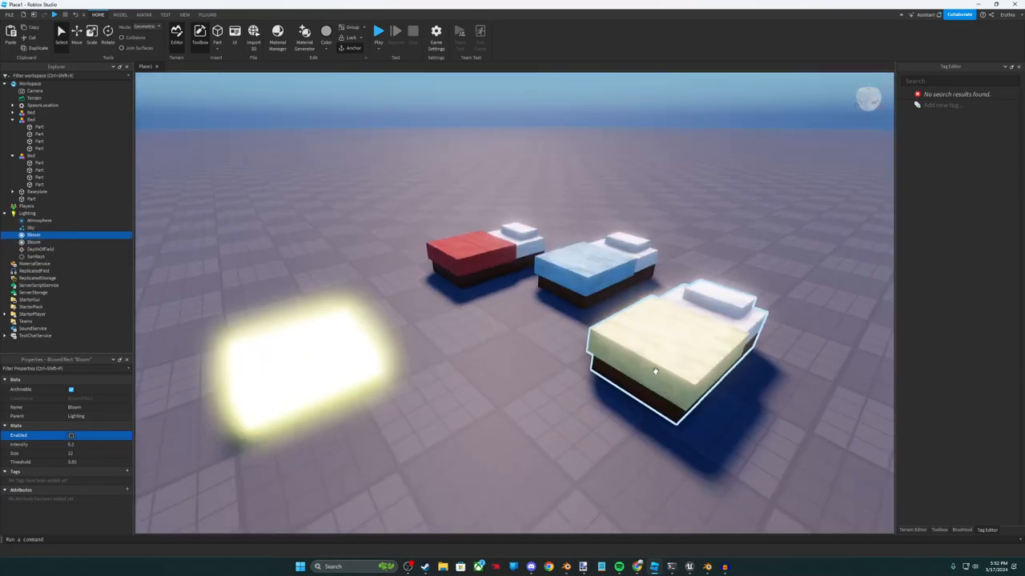
left_click(71, 435)
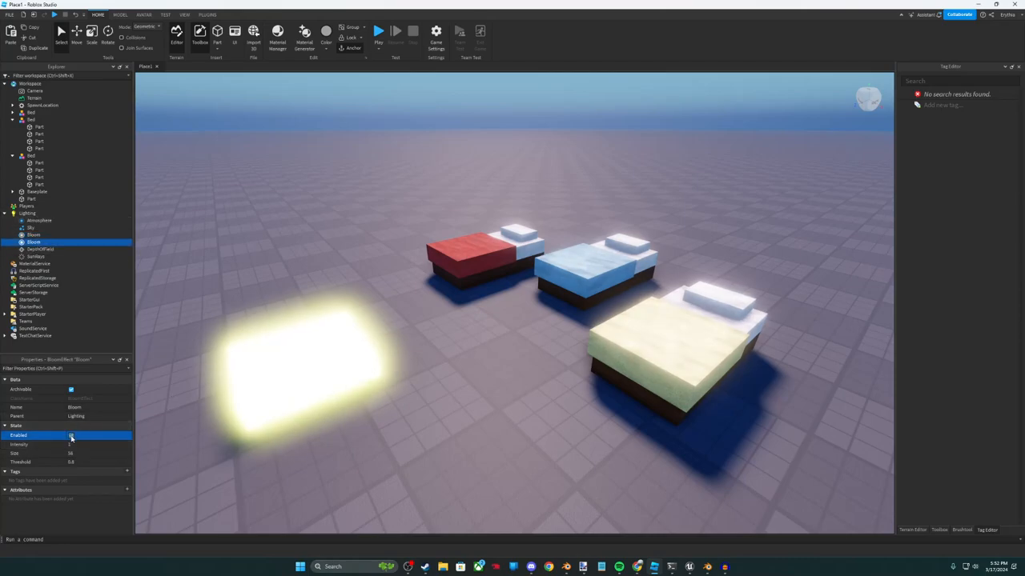
left_click(41, 249)
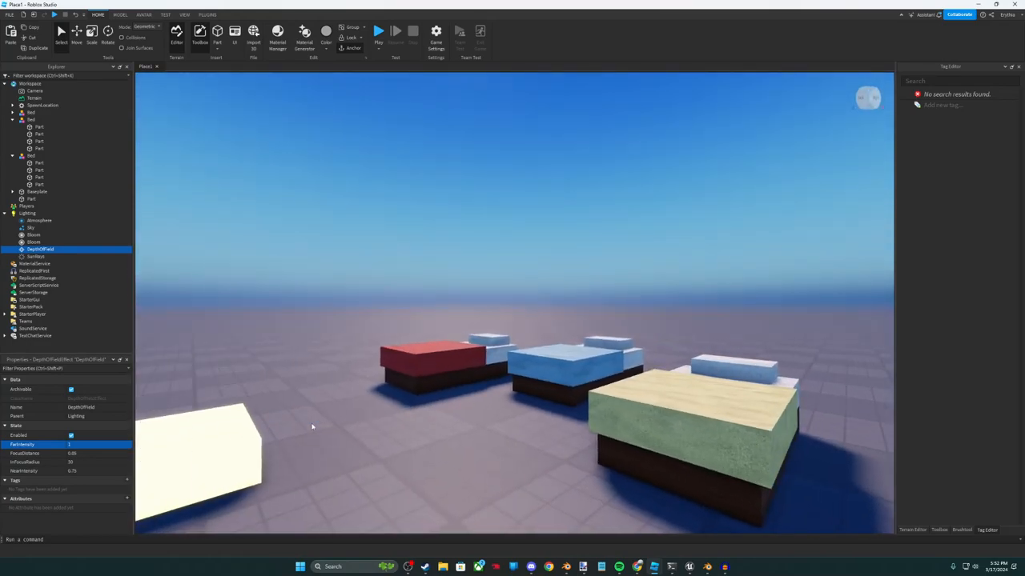
Set DepthOfField focus distance 0 and in-focus radius 50, and disable it.
left_click(72, 453)
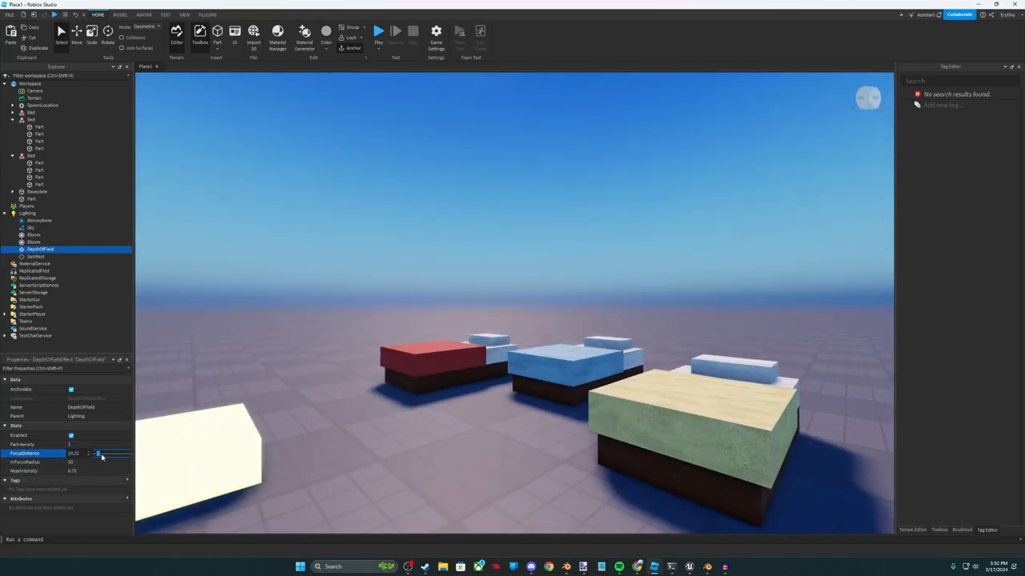
left_click_drag(95, 453, 106, 453)
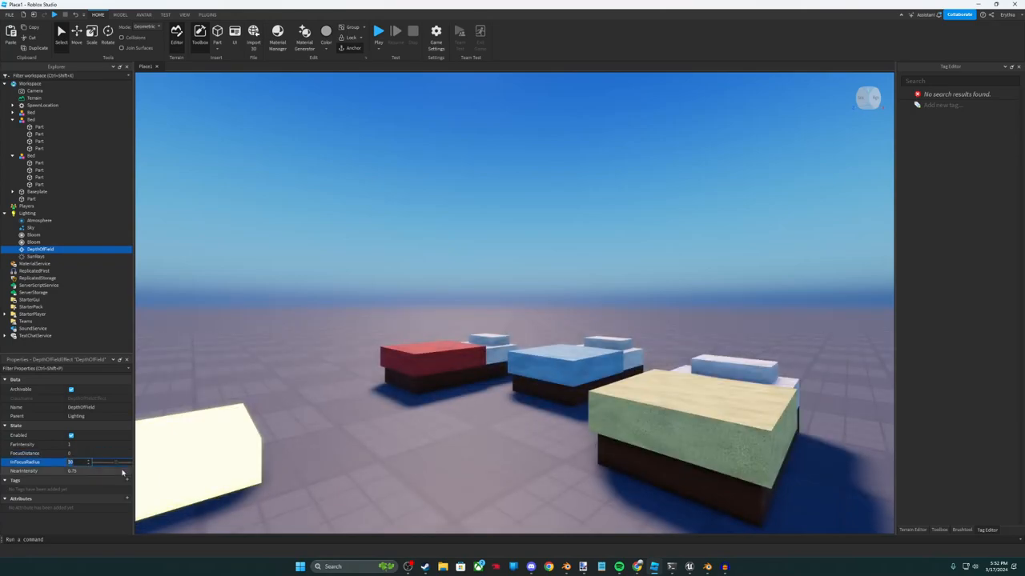
left_click_drag(72, 463, 112, 463)
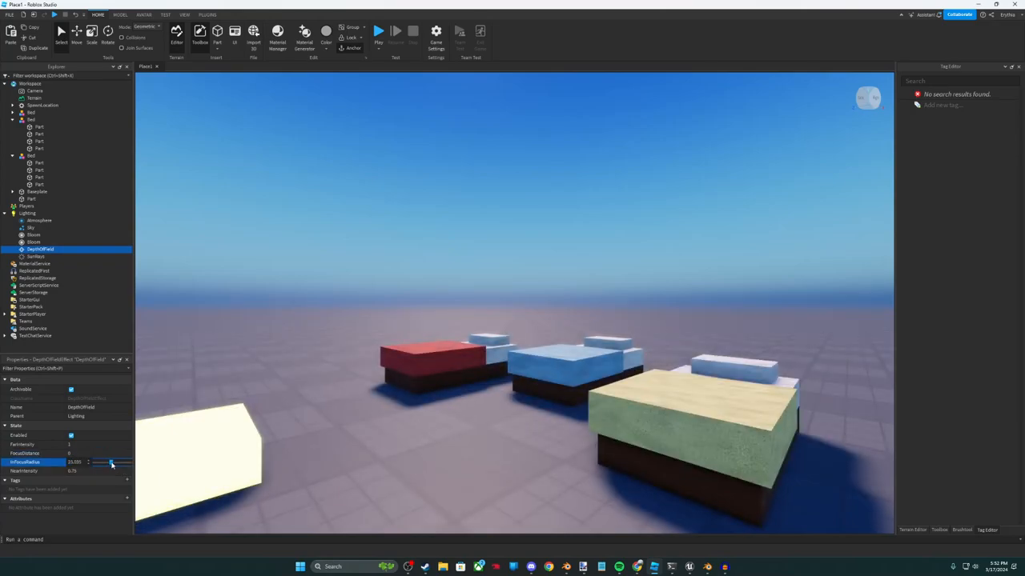
left_click_drag(110, 463, 112, 462)
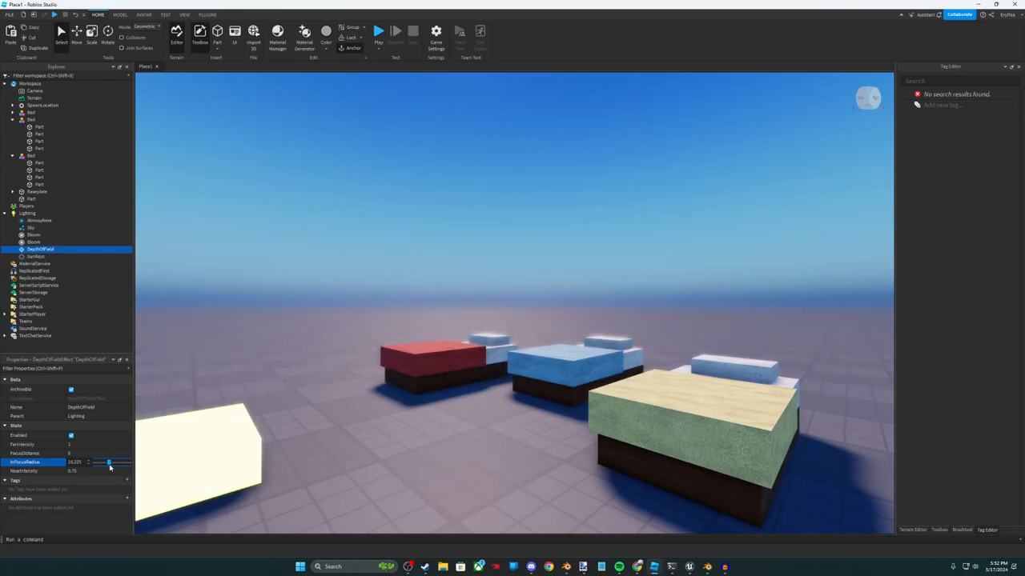
left_click_drag(108, 462, 76, 462)
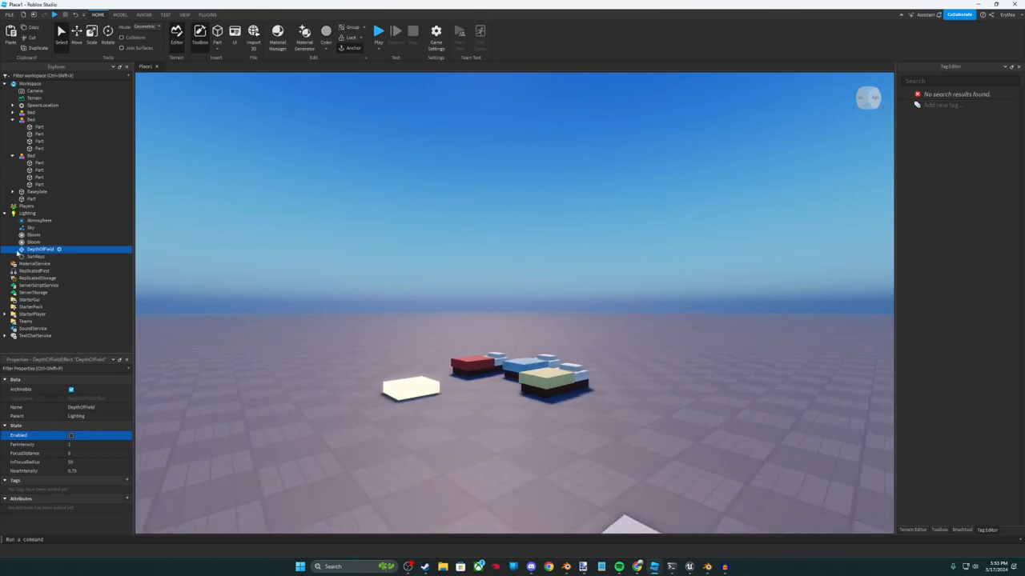
left_click(36, 256)
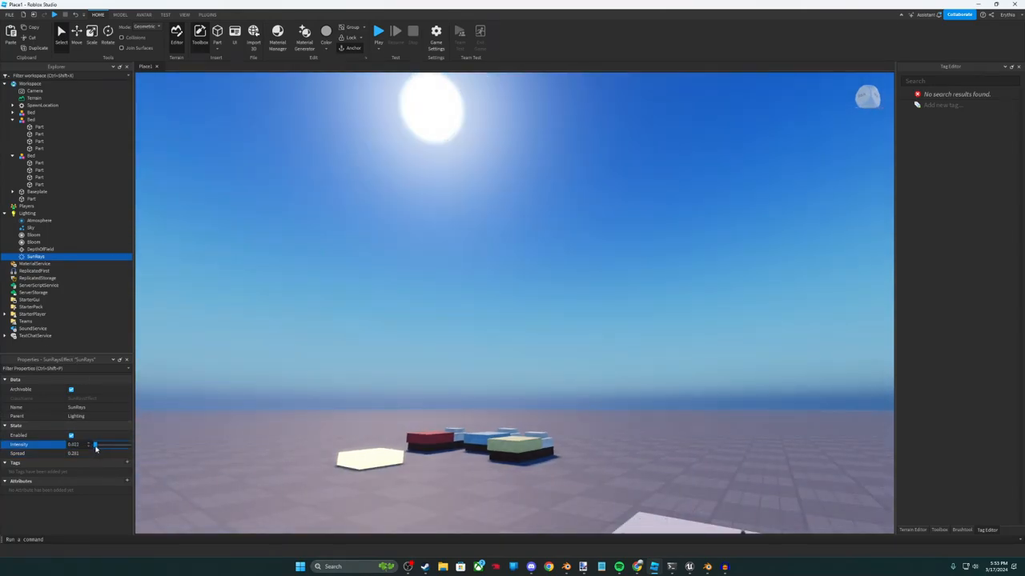
Lower the SunRays intensity and set its spread to 0.203.
left_click_drag(98, 444, 93, 444)
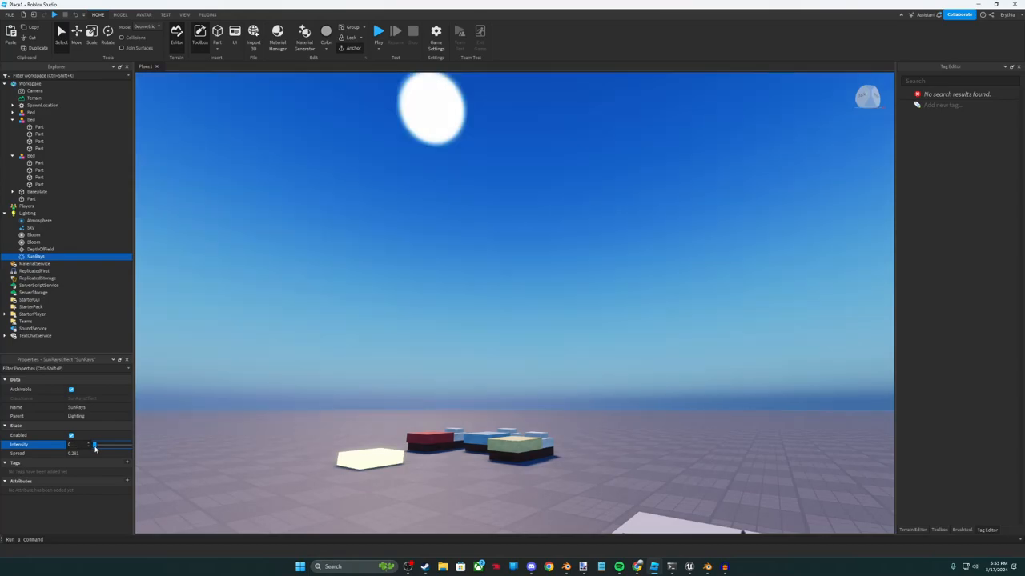
left_click_drag(95, 454, 110, 454)
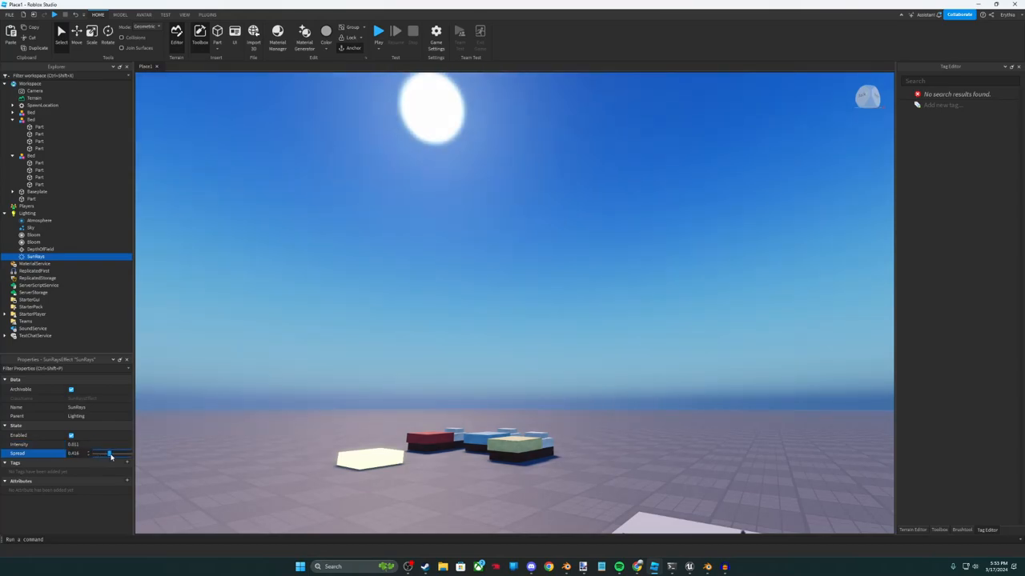
left_click_drag(109, 453, 88, 453)
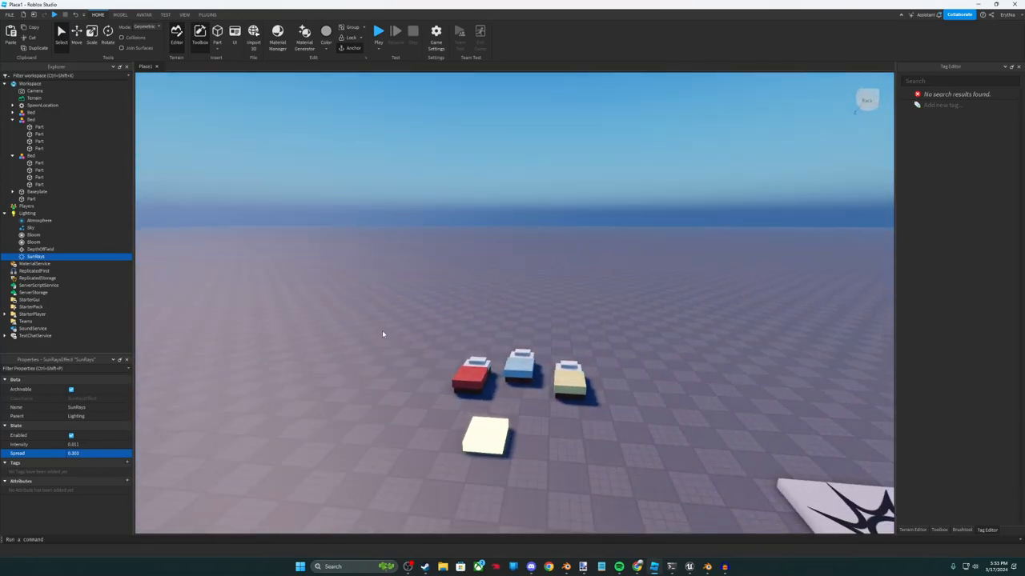
left_click(28, 213)
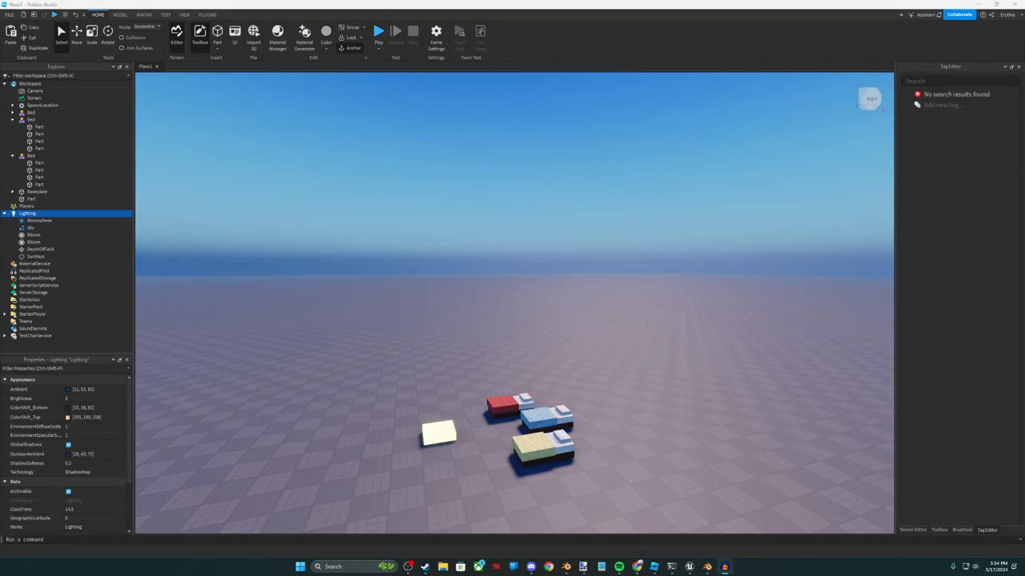
left_click(939, 530)
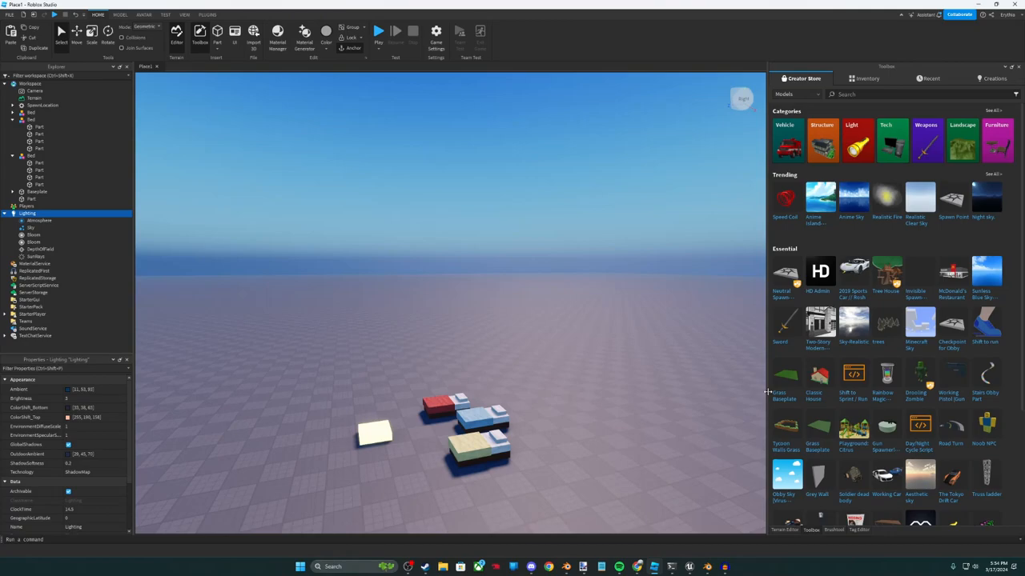
Scroll through the free models in the Toolbox's Creator Store.
left_click(184, 14)
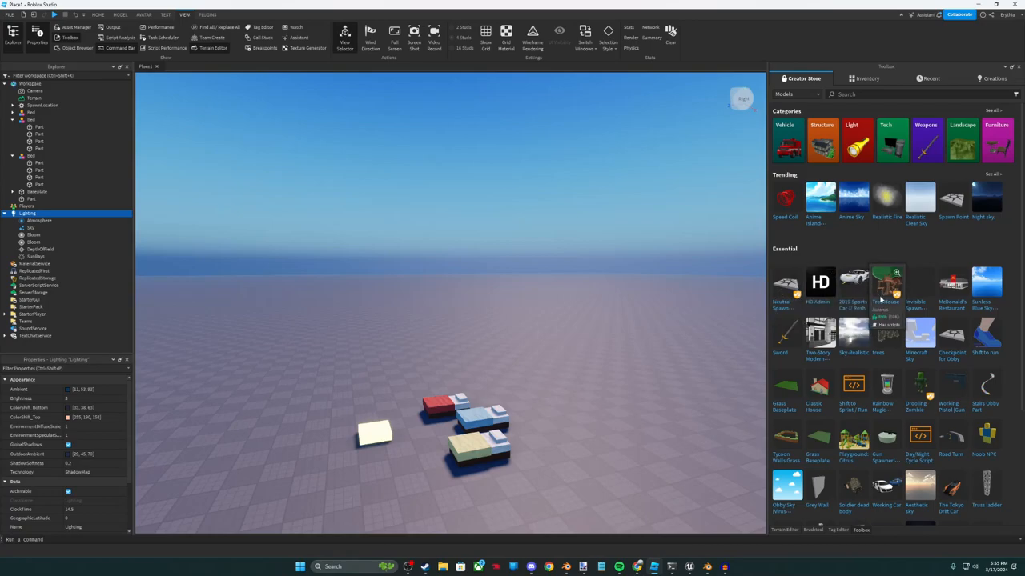
mouse_move(889, 288)
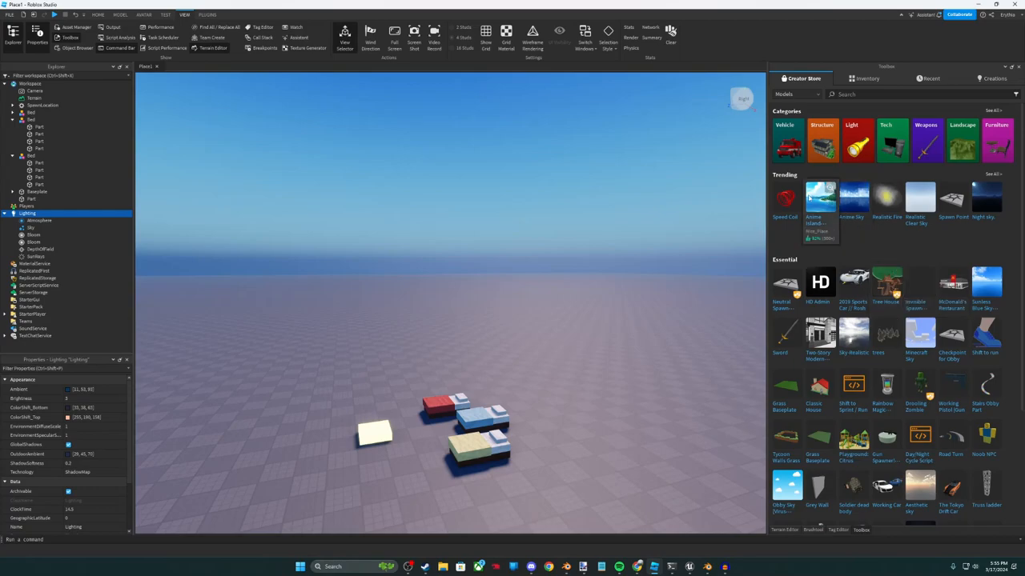
left_click(30, 235)
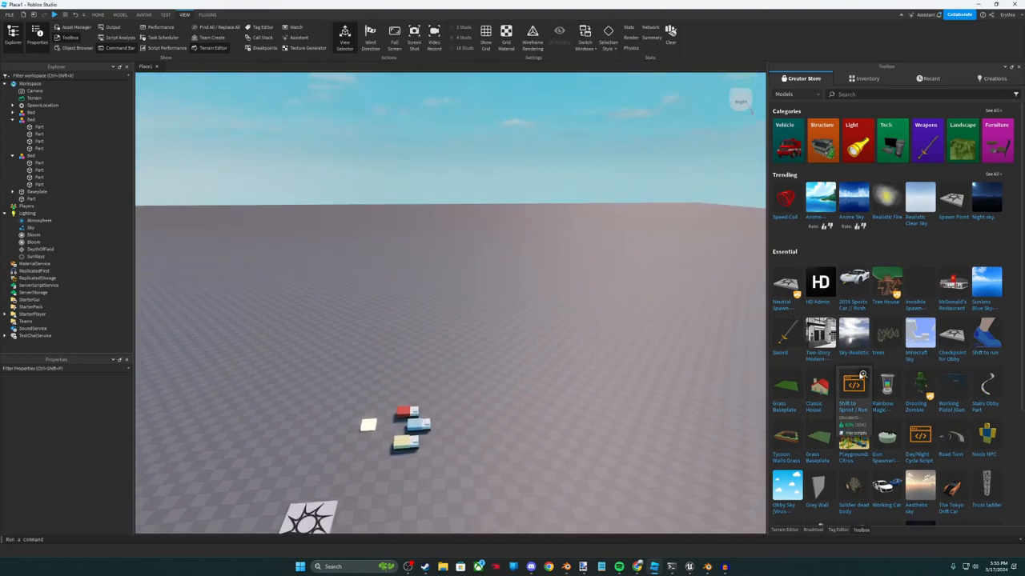
scroll("down", 3)
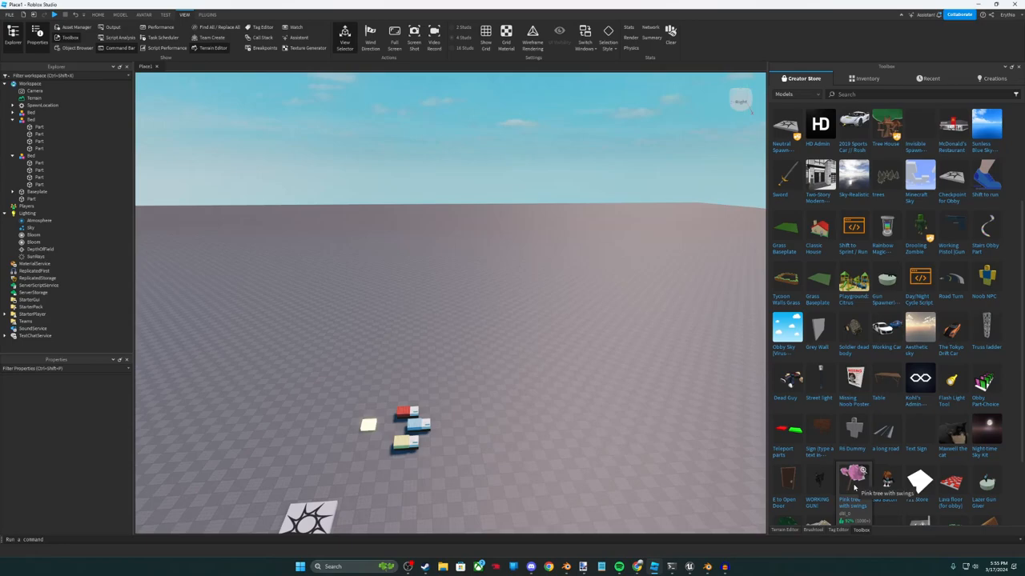
Insert the Pink tree with swings model, accepting its script warning.
left_click(854, 476)
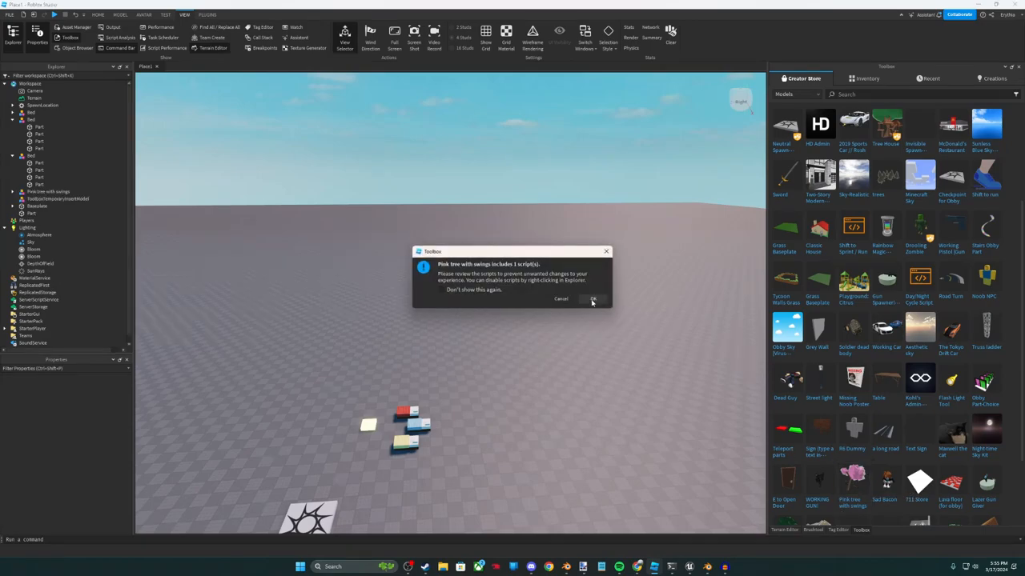
left_click(593, 299)
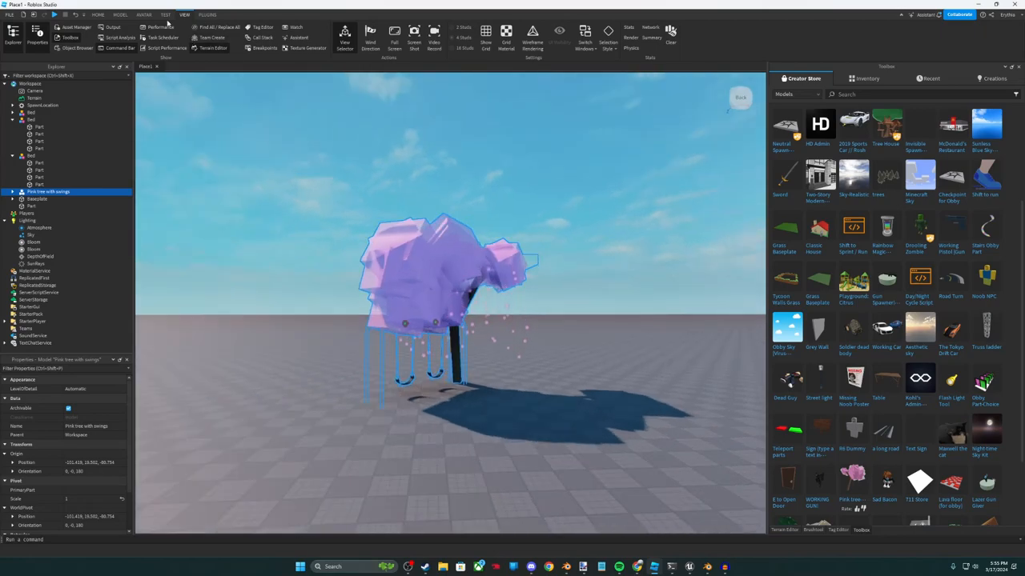
left_click(166, 14)
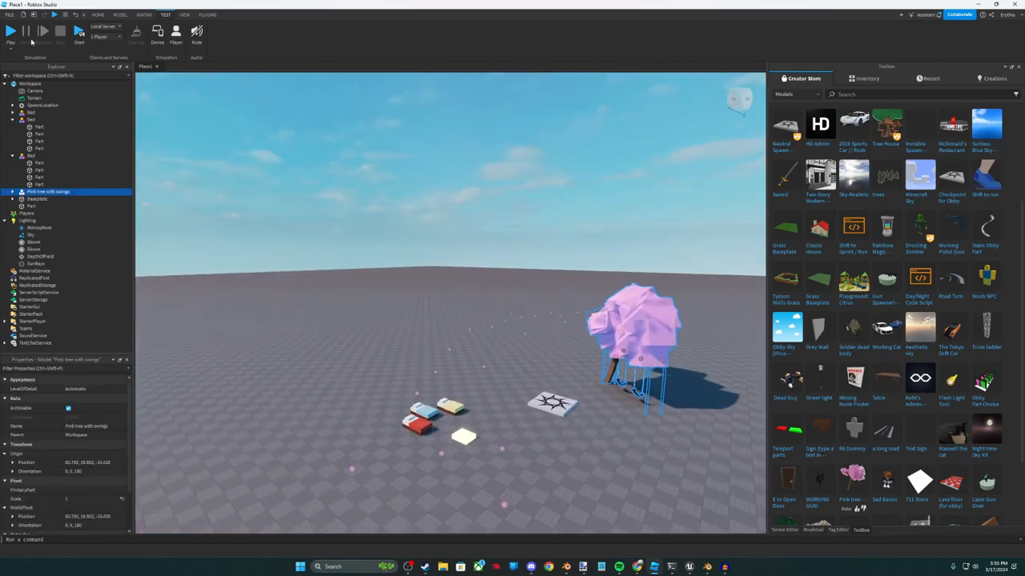
left_click(11, 31)
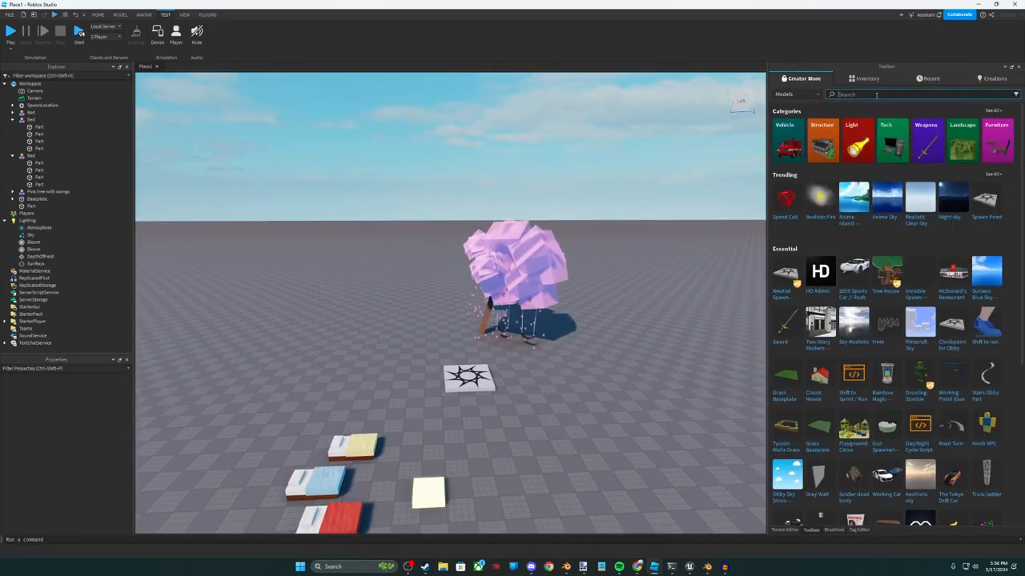
Search the Toolbox for 'Sakura' to find sakura tree models.
type("Sakura")
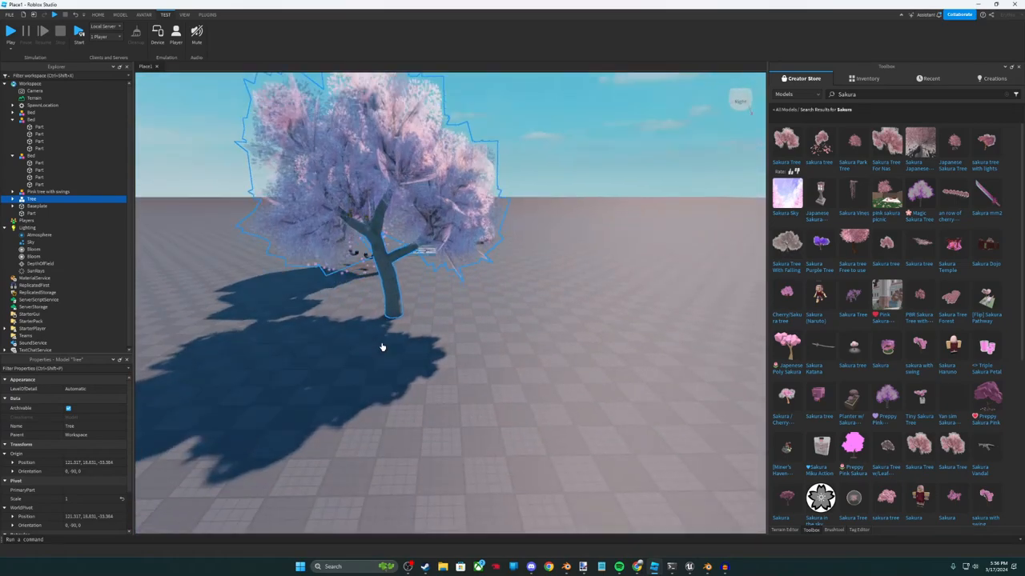
left_click(97, 15)
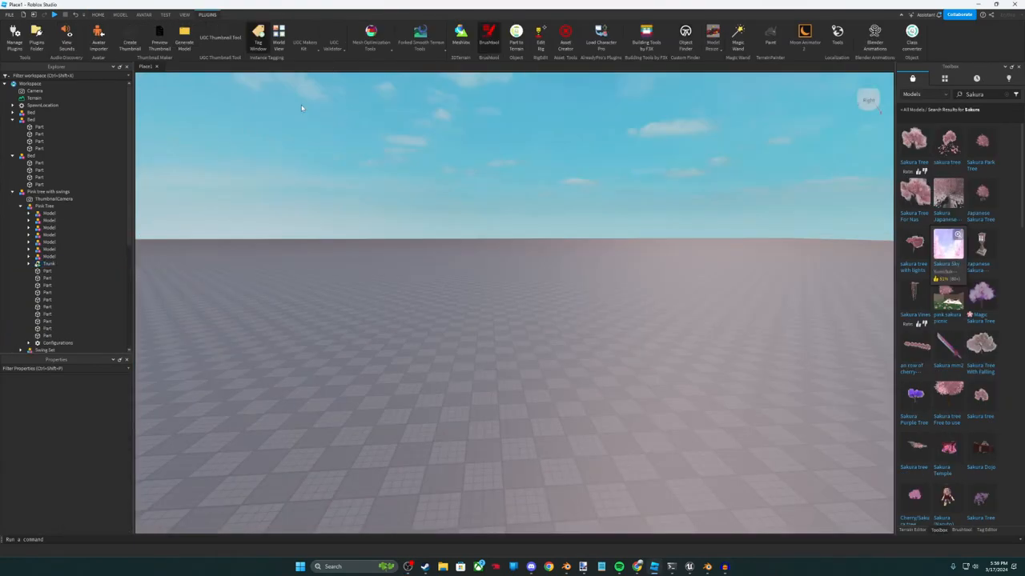
mouse_move(267, 85)
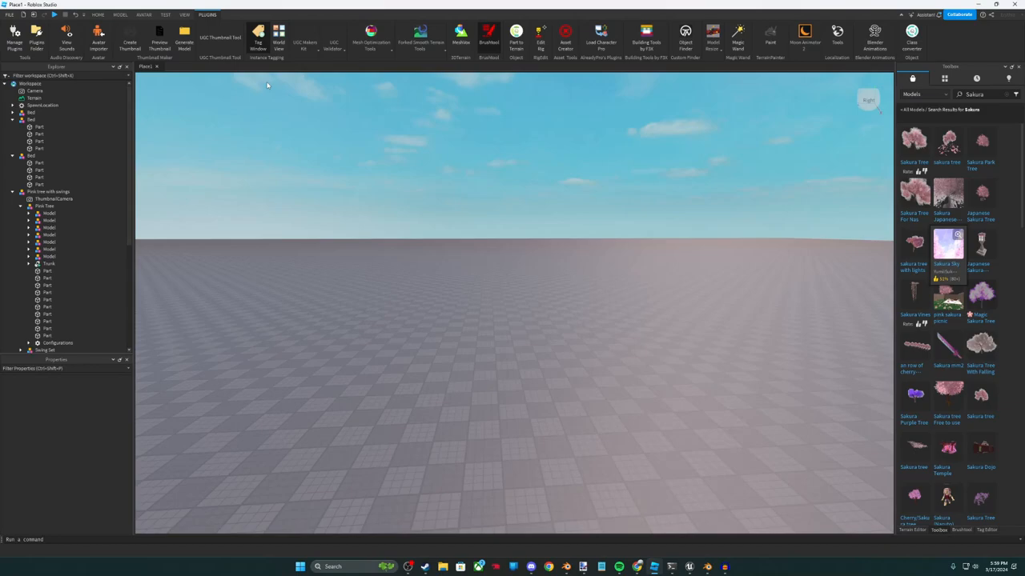
mouse_move(222, 94)
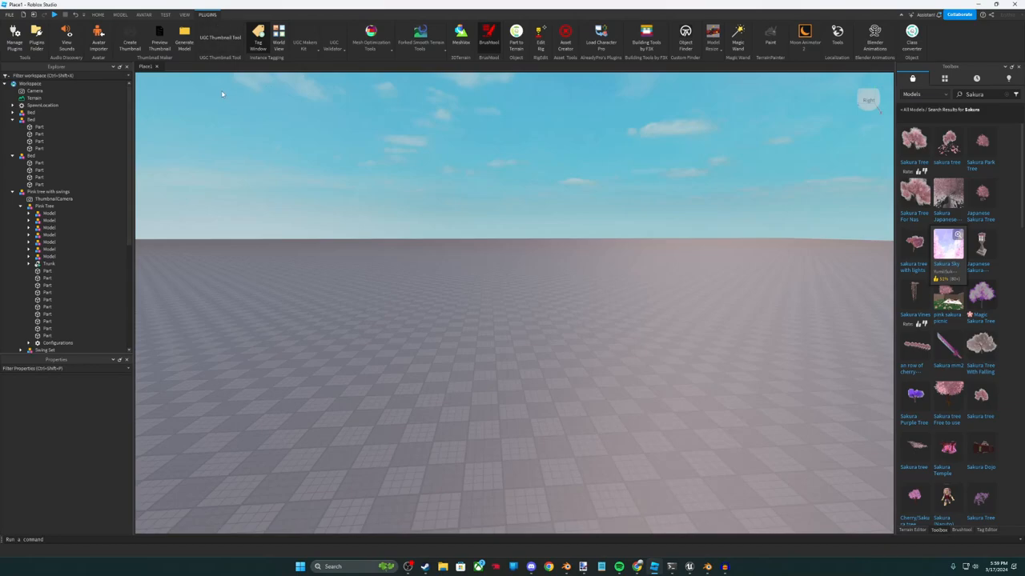
Install the Moon Animator 2 update and toggle the Model mirror plugin.
left_click(14, 38)
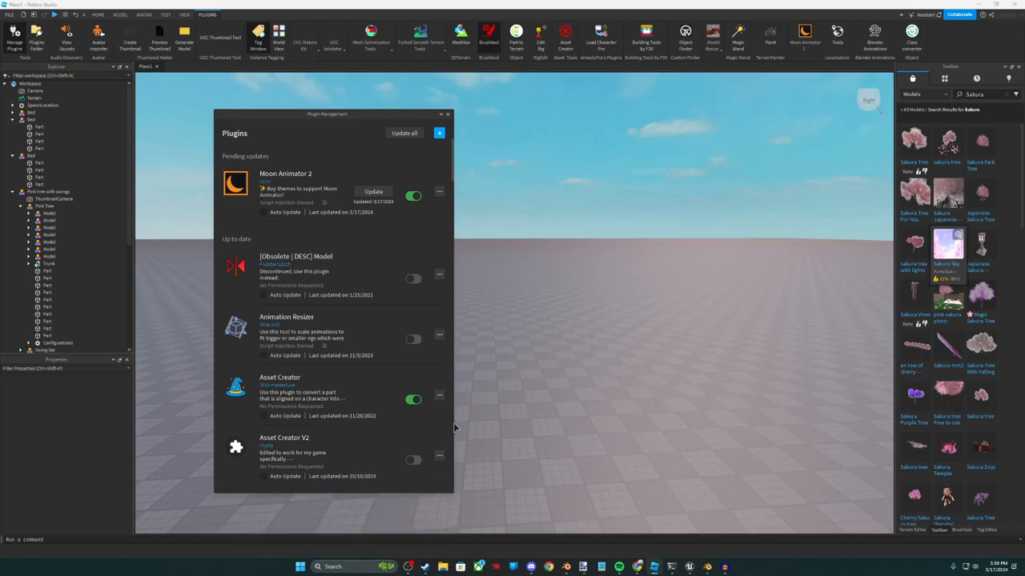
left_click_drag(327, 113, 493, 114)
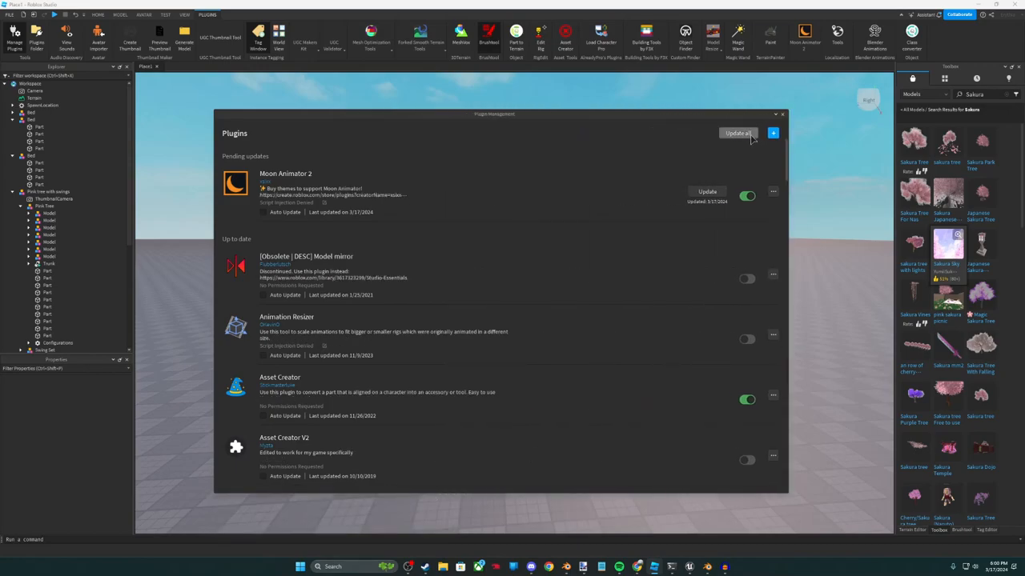
left_click(737, 133)
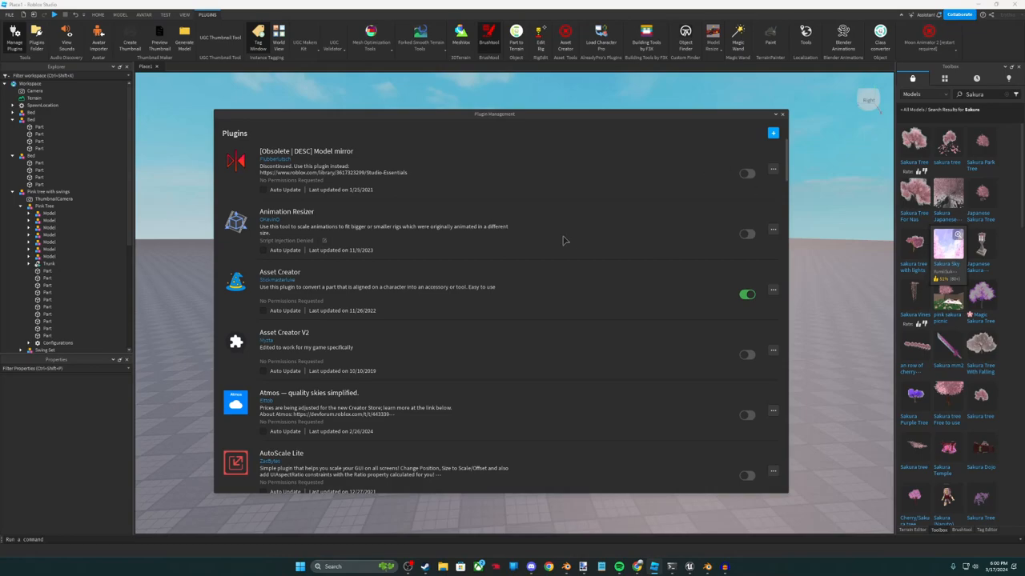
mouse_move(749, 179)
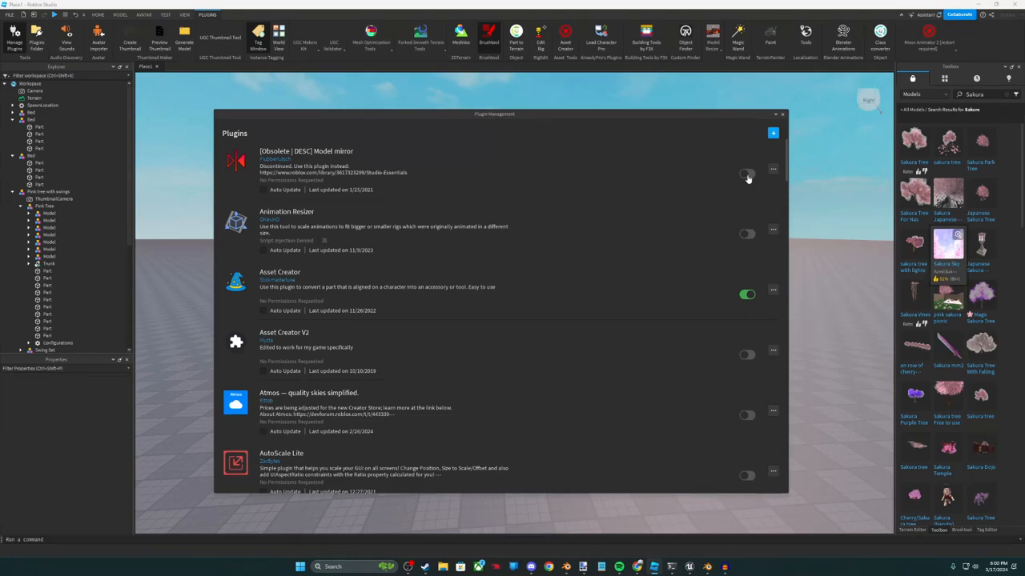
left_click(746, 174)
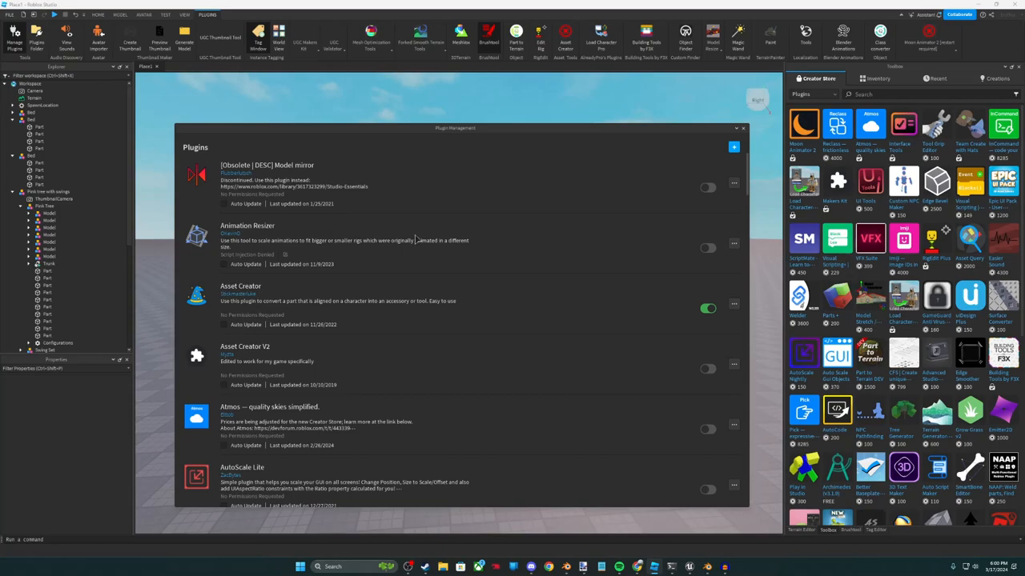
mouse_move(353, 121)
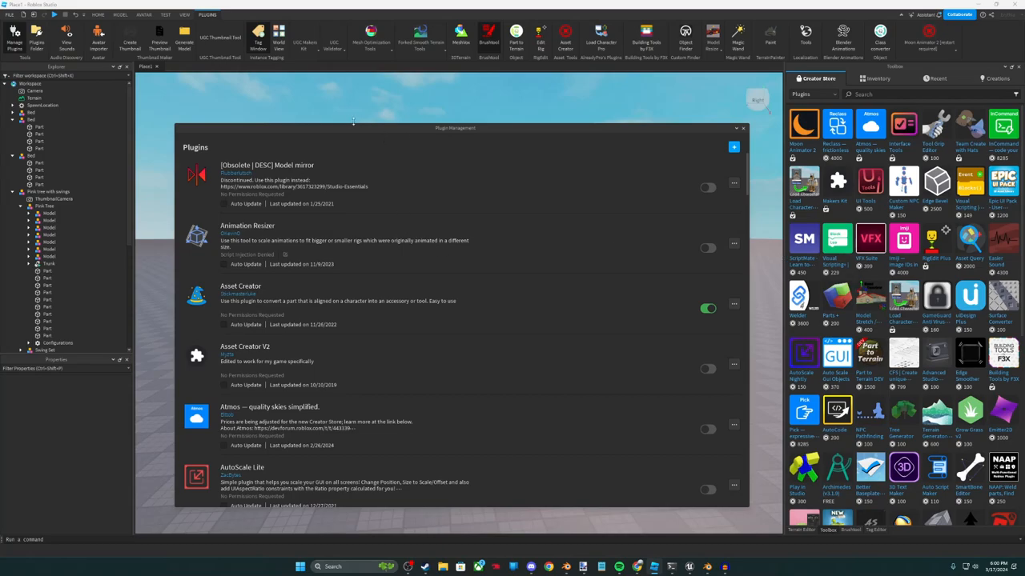
mouse_move(510, 158)
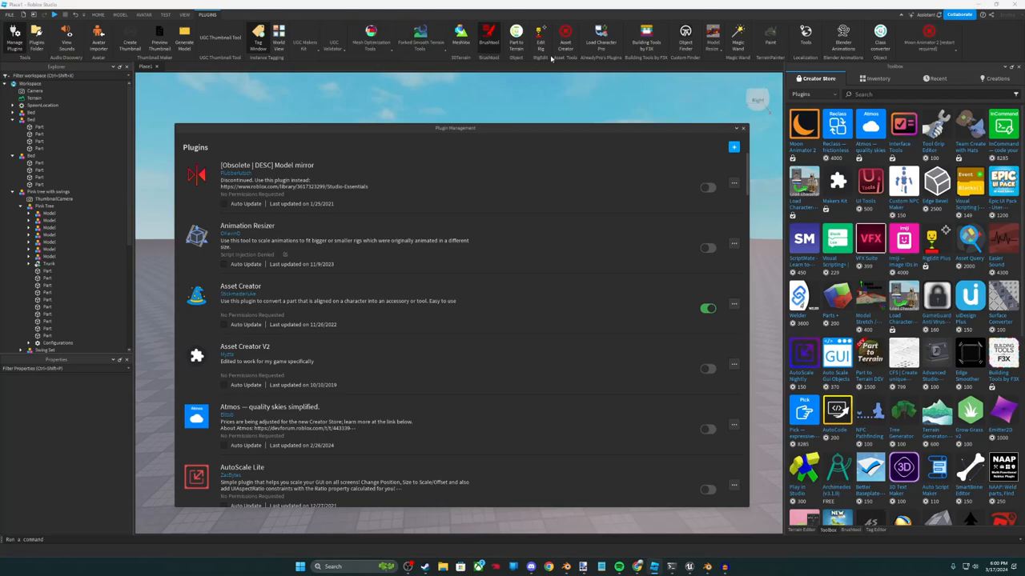
mouse_move(566, 40)
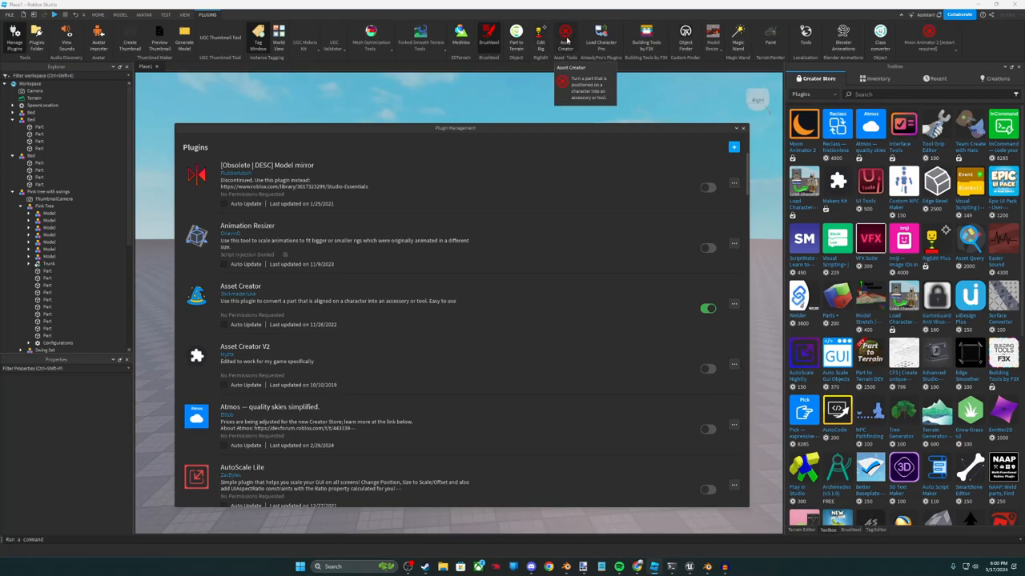
mouse_move(601, 40)
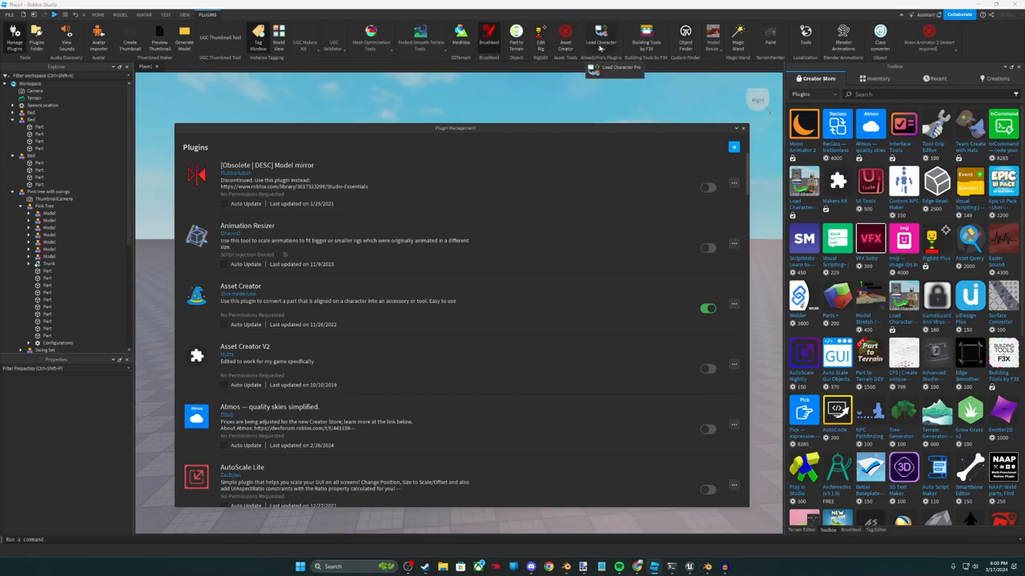
mouse_move(646, 40)
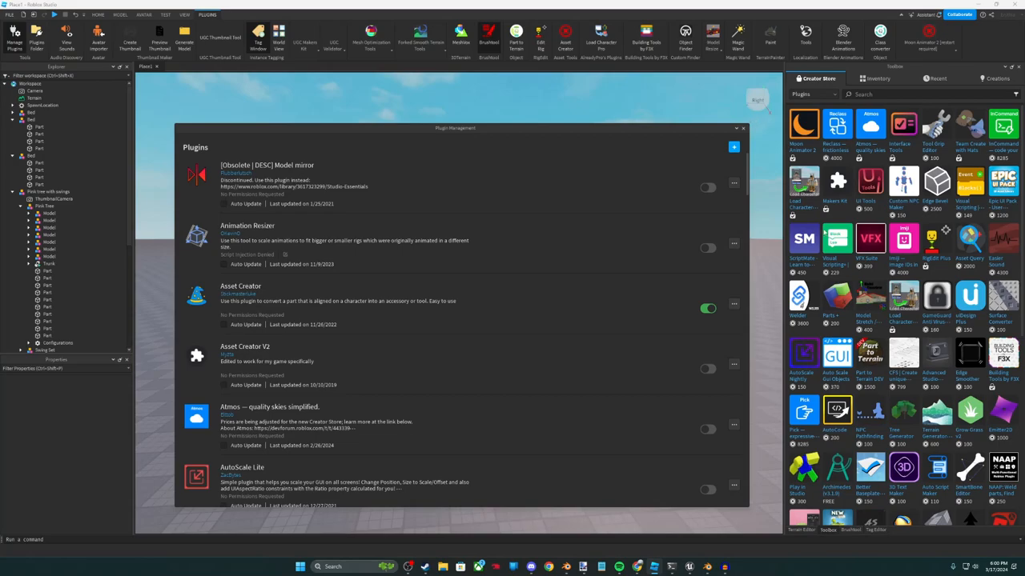
Find Archimedes v3.1.9 in the Toolbox plugin list and view its details page.
scroll("down", 3)
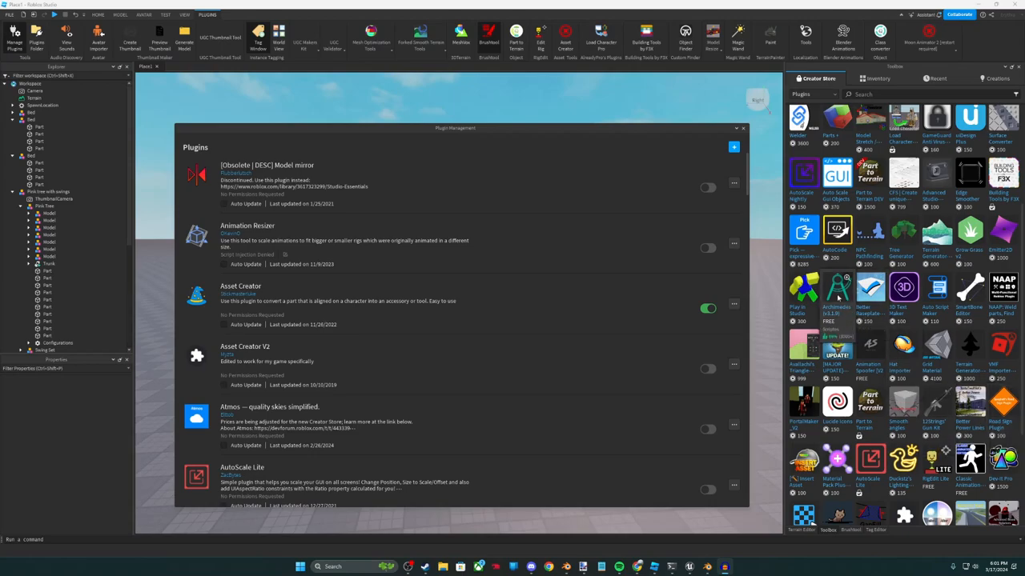
left_click(838, 288)
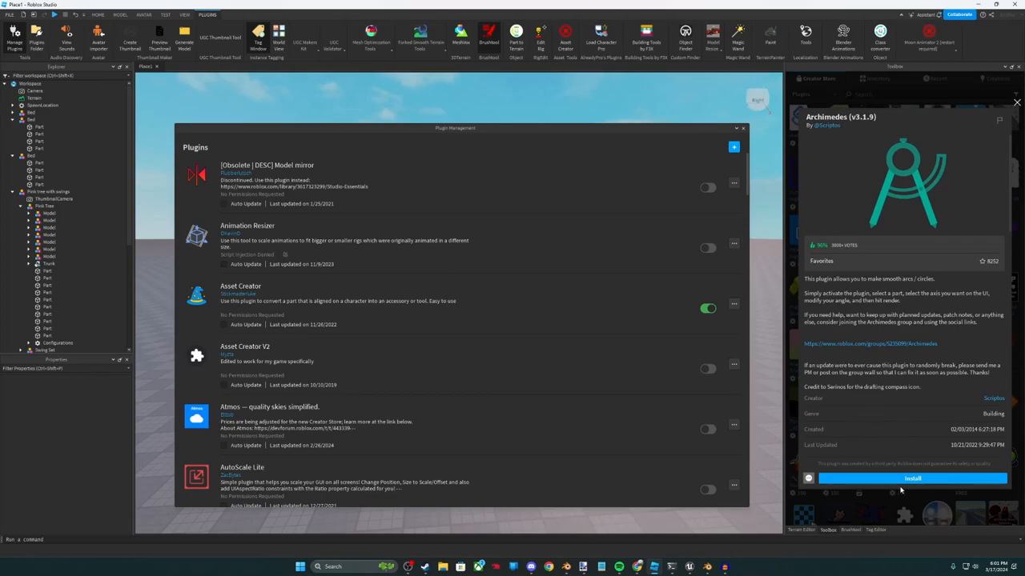
Install Archimedes, enable it in Manage Plugins, and launch its arc panel.
left_click(912, 478)
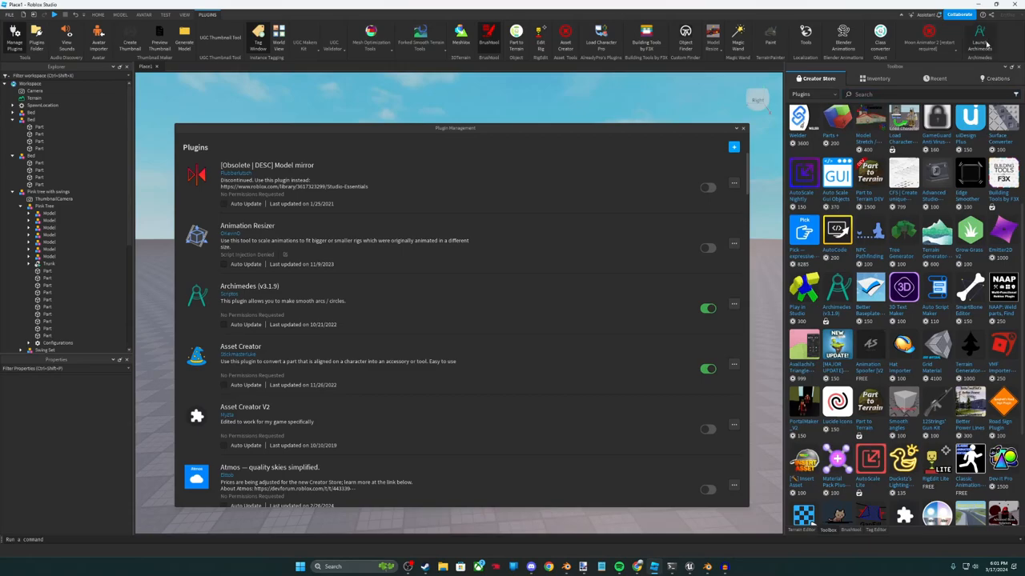
mouse_move(980, 40)
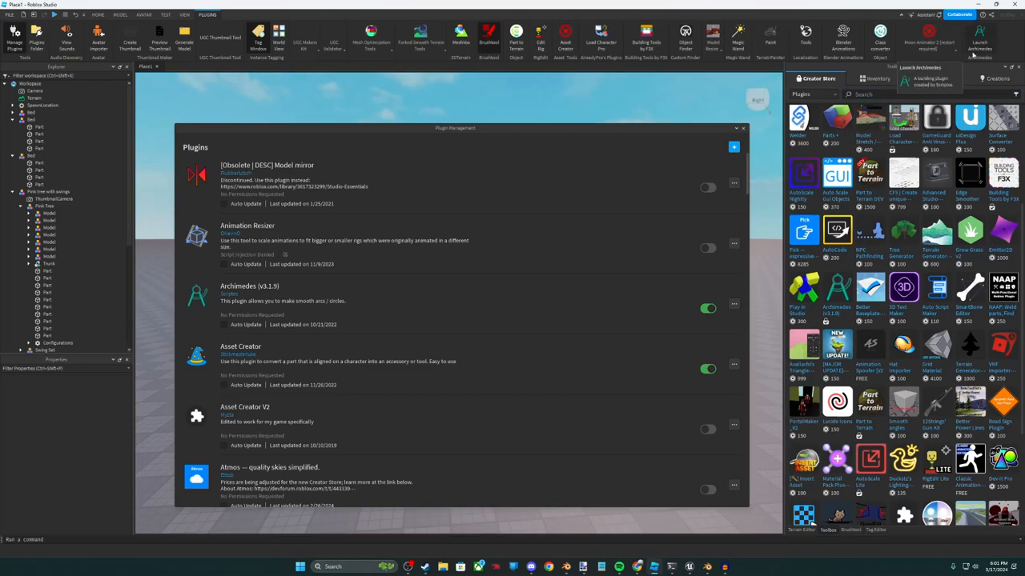
mouse_move(511, 181)
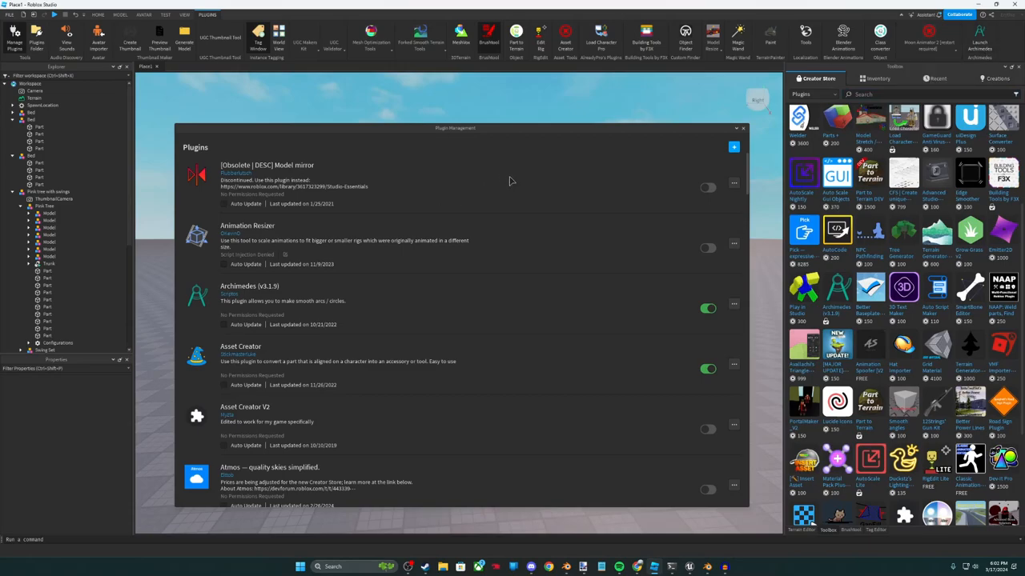
mouse_move(519, 227)
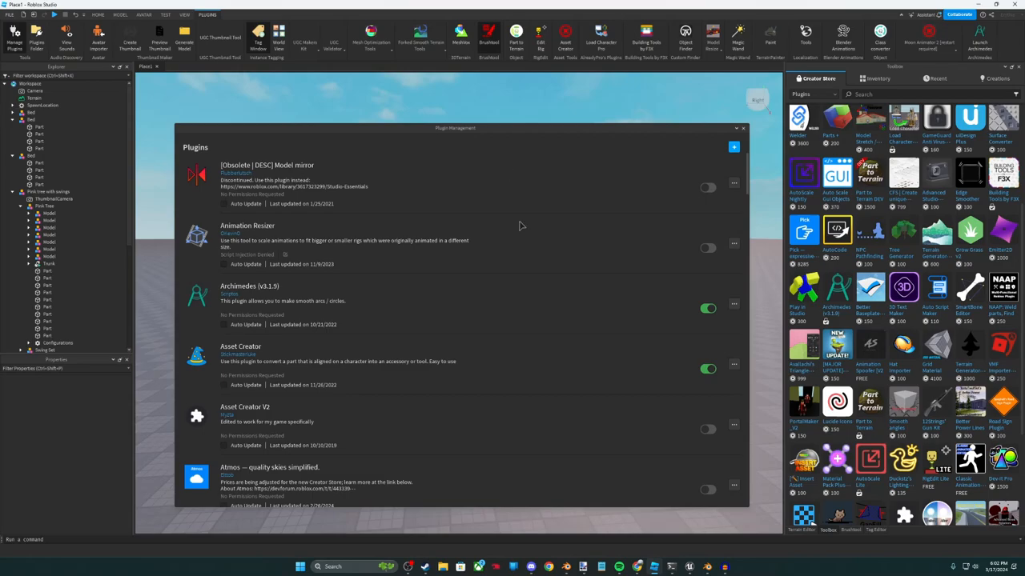
left_click(708, 309)
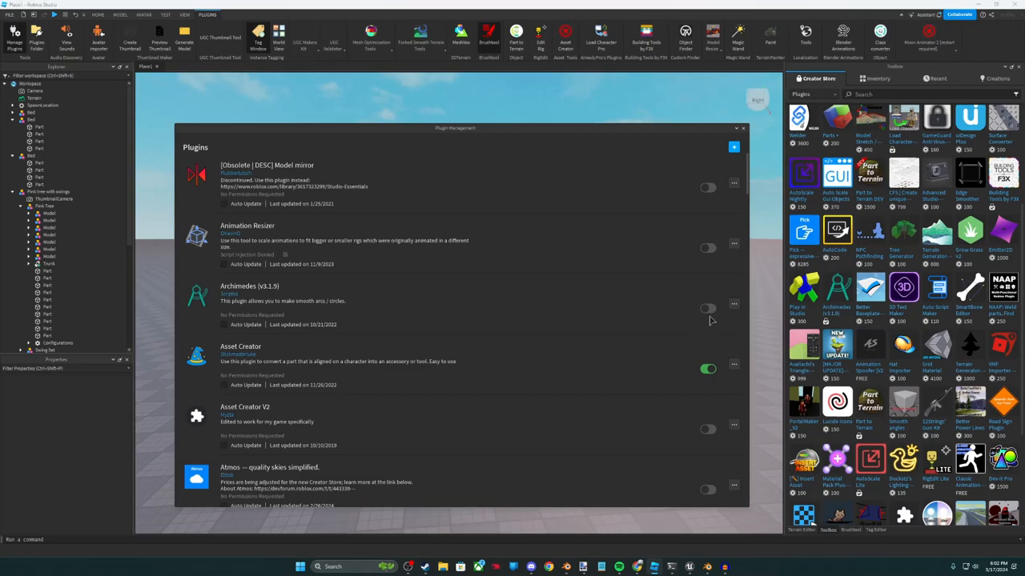
left_click(743, 128)
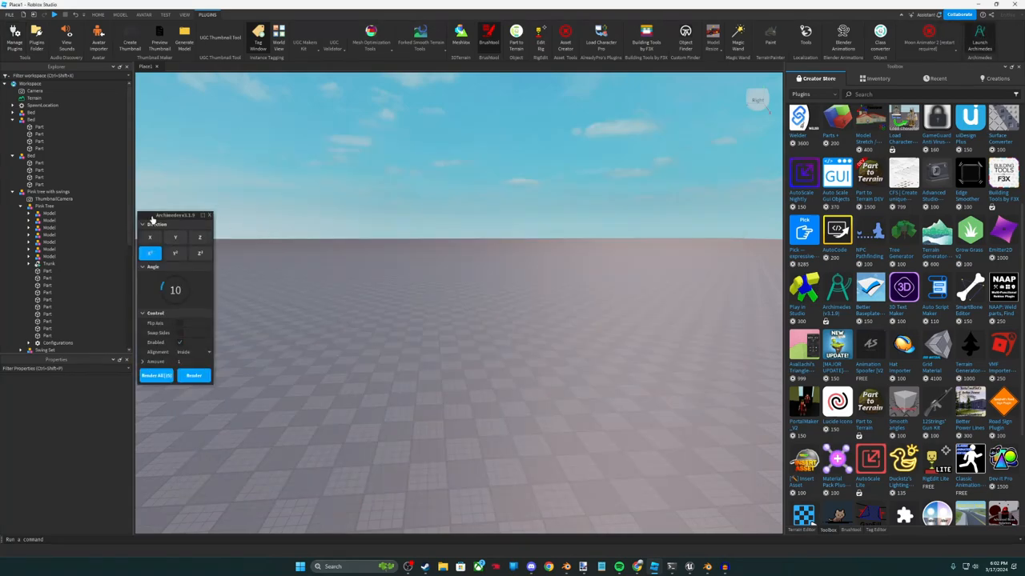
Shift the Archimedes panel left, launch Magic Wand, and place Model Resize top-left.
left_click_drag(175, 215, 276, 233)
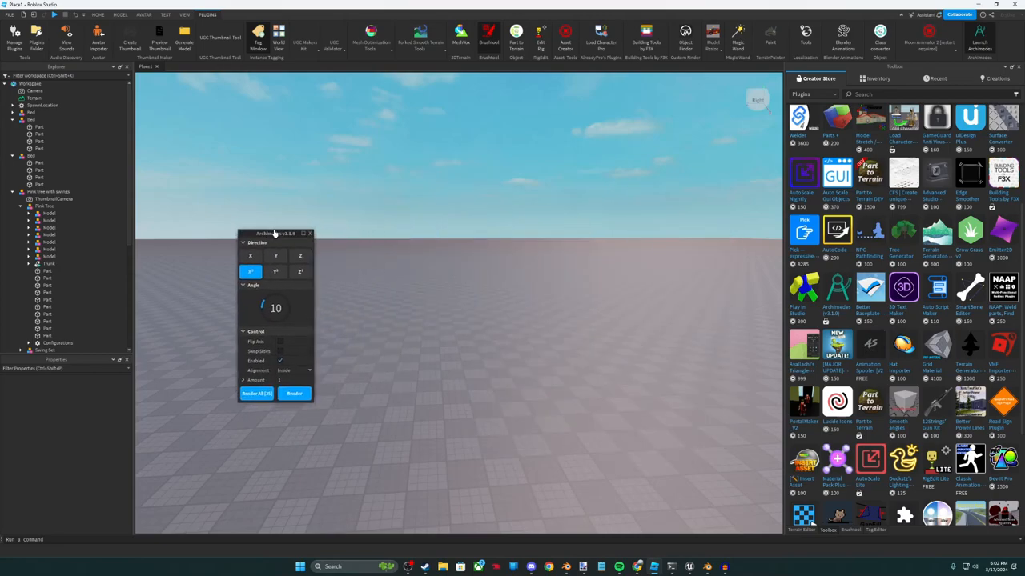
left_click_drag(277, 233, 244, 220)
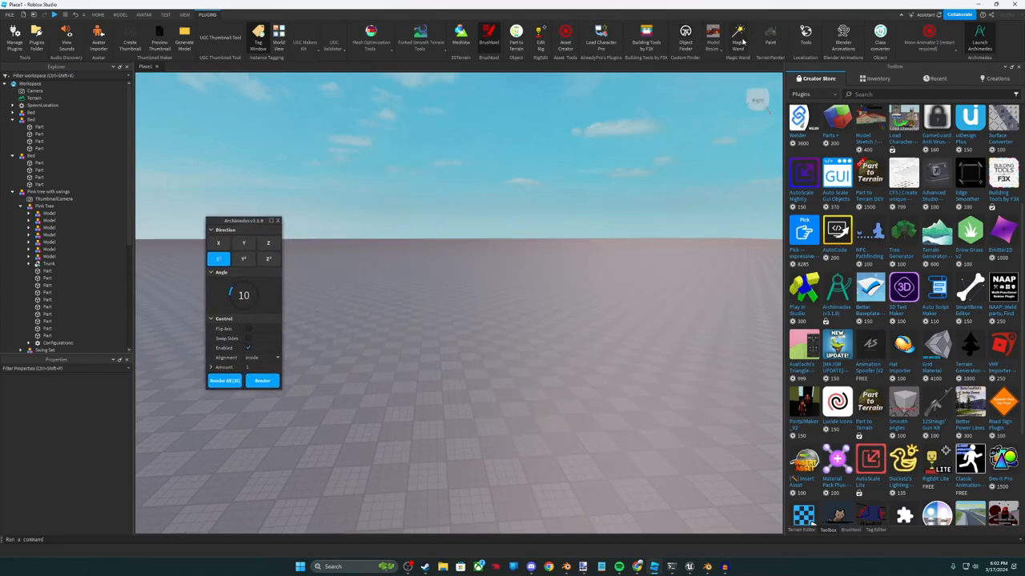
left_click(737, 36)
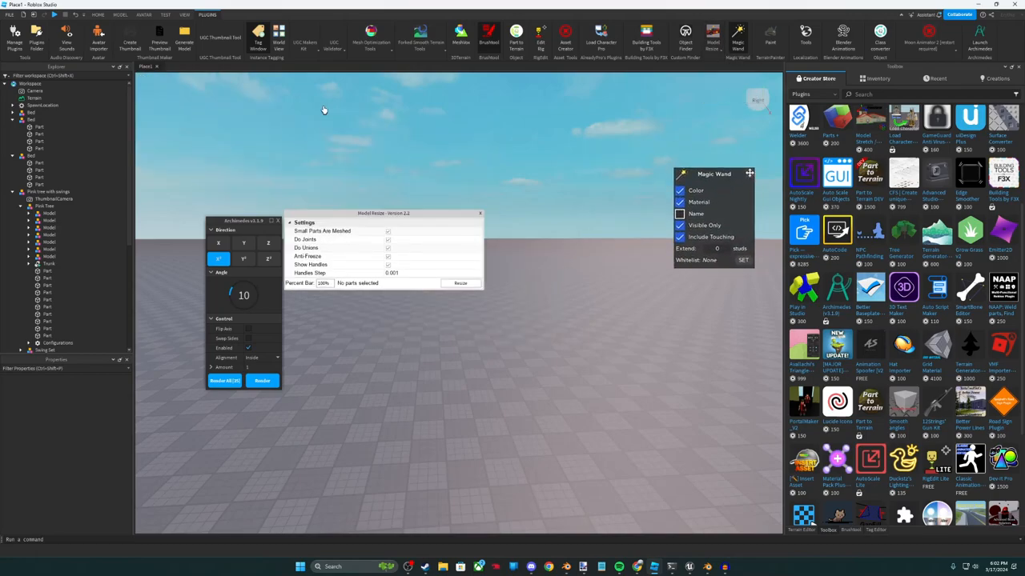
left_click_drag(383, 212, 280, 110)
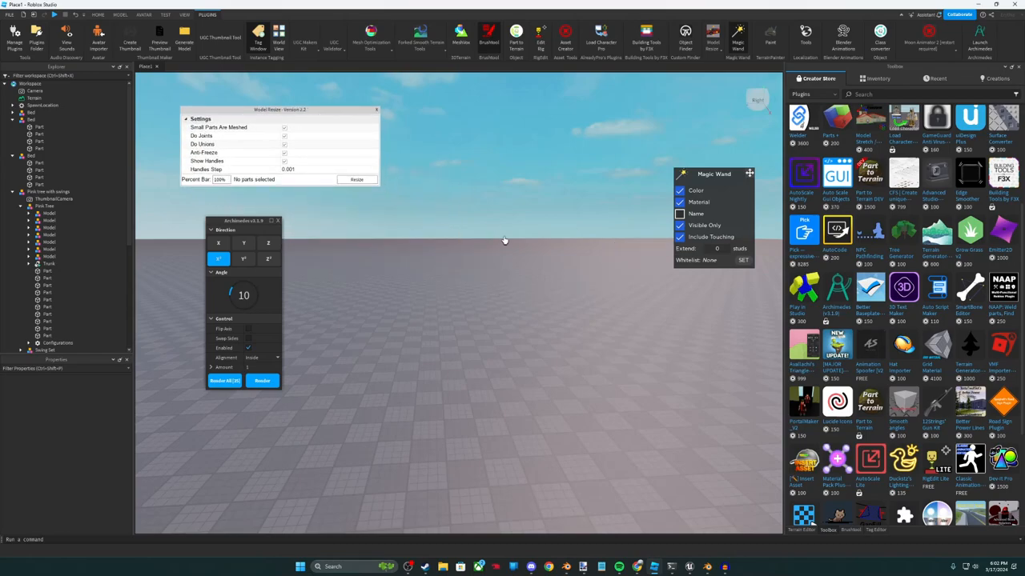
mouse_move(728, 115)
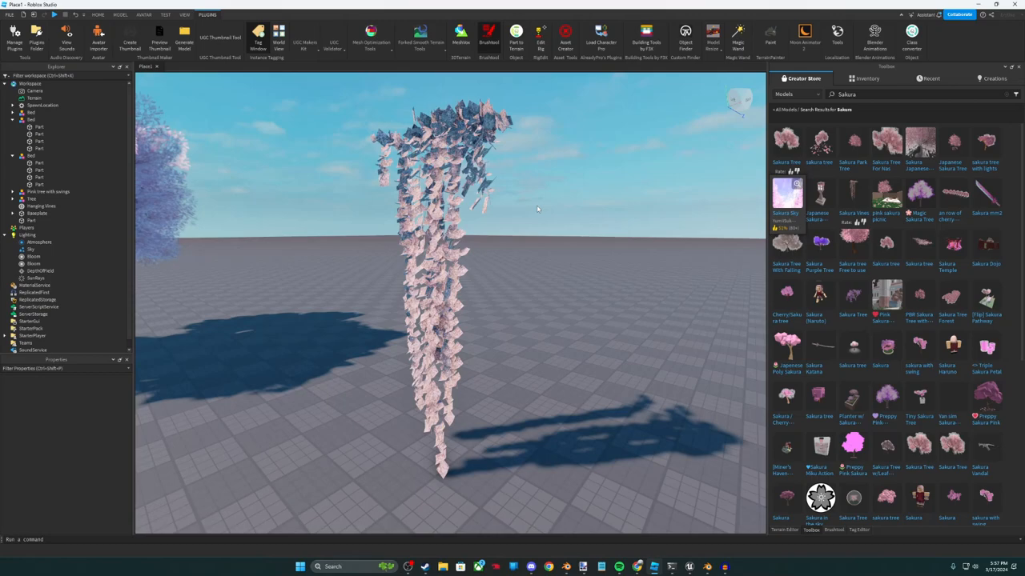
mouse_move(519, 165)
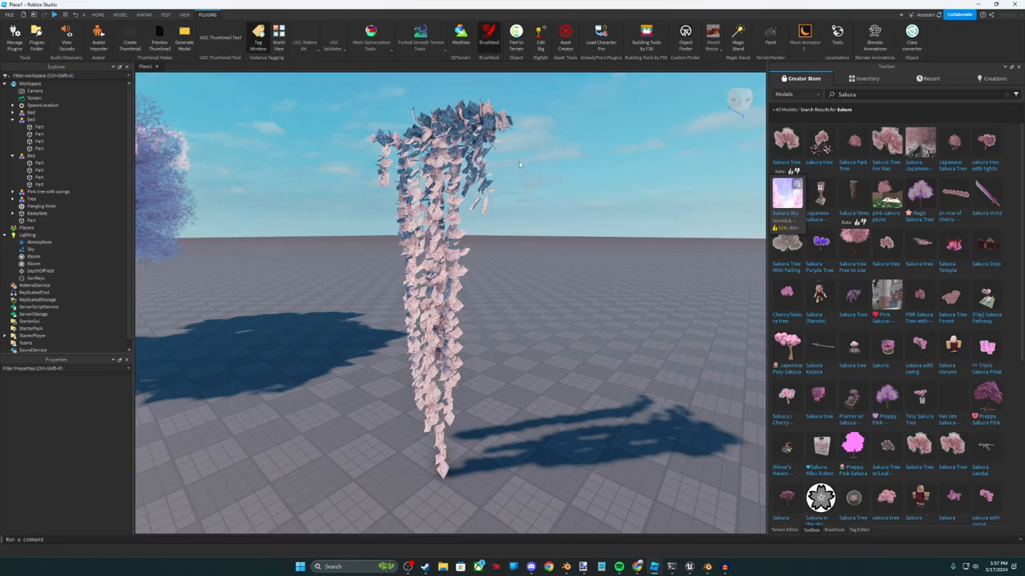
mouse_move(408, 82)
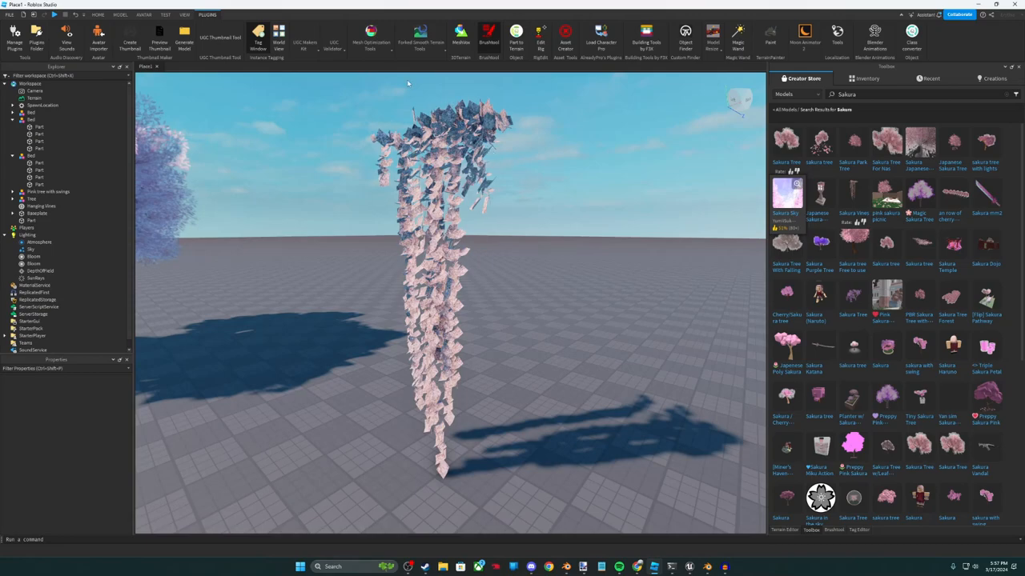
Set Hanging Vines to Box collision fidelity, disable CastShadow, and pick a RenderFidelity option.
left_click(371, 42)
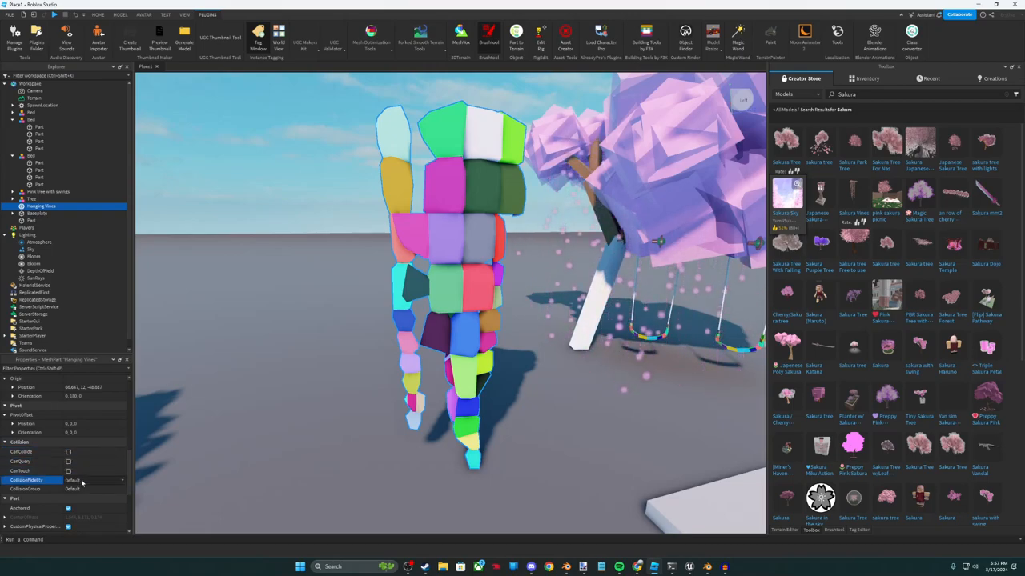
left_click(96, 480)
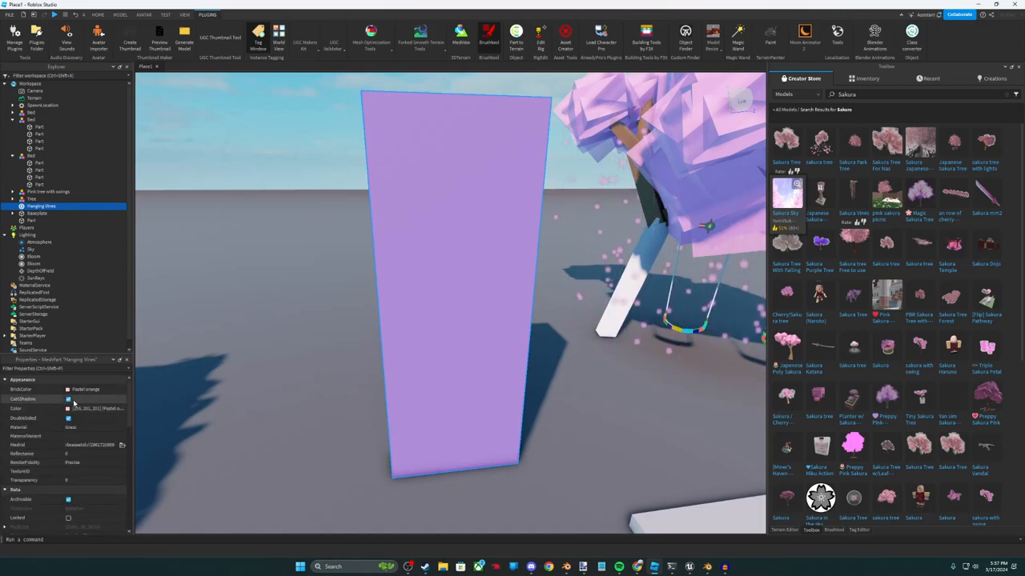
left_click(68, 399)
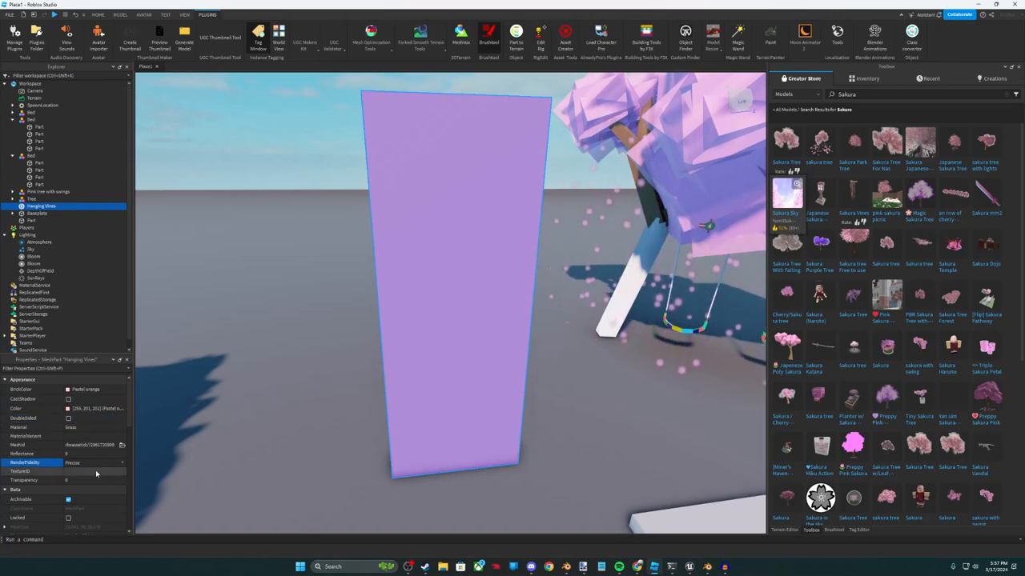
left_click(78, 462)
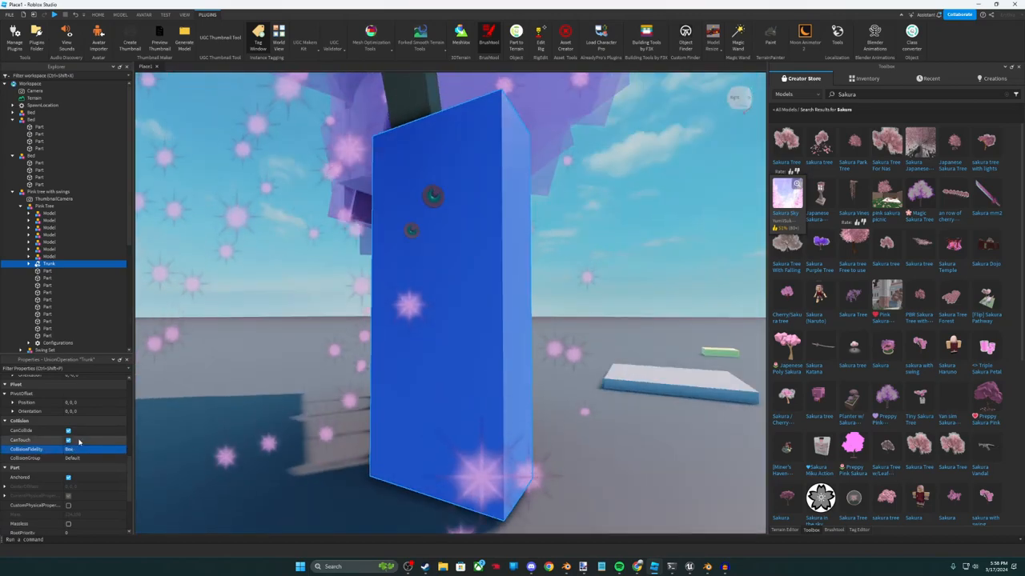
Turn off CanTouch and CastShadow on the pink tree's Trunk union.
left_click(68, 440)
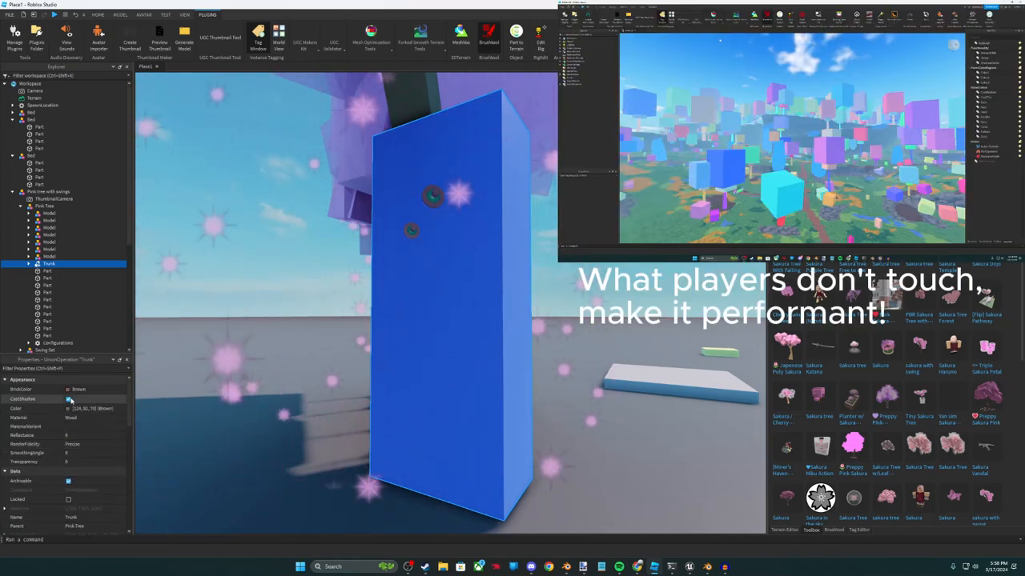
left_click(68, 399)
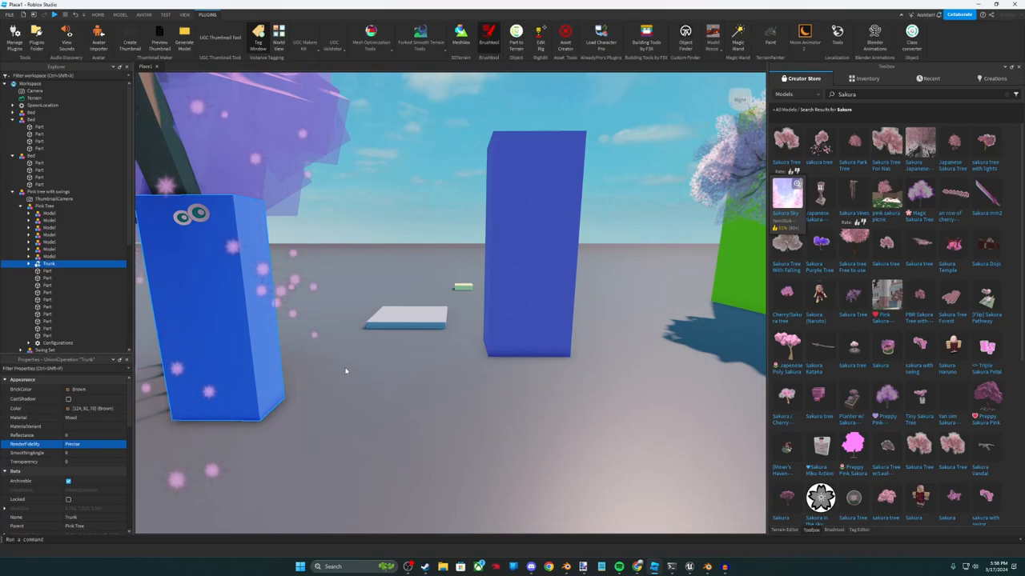
mouse_move(369, 371)
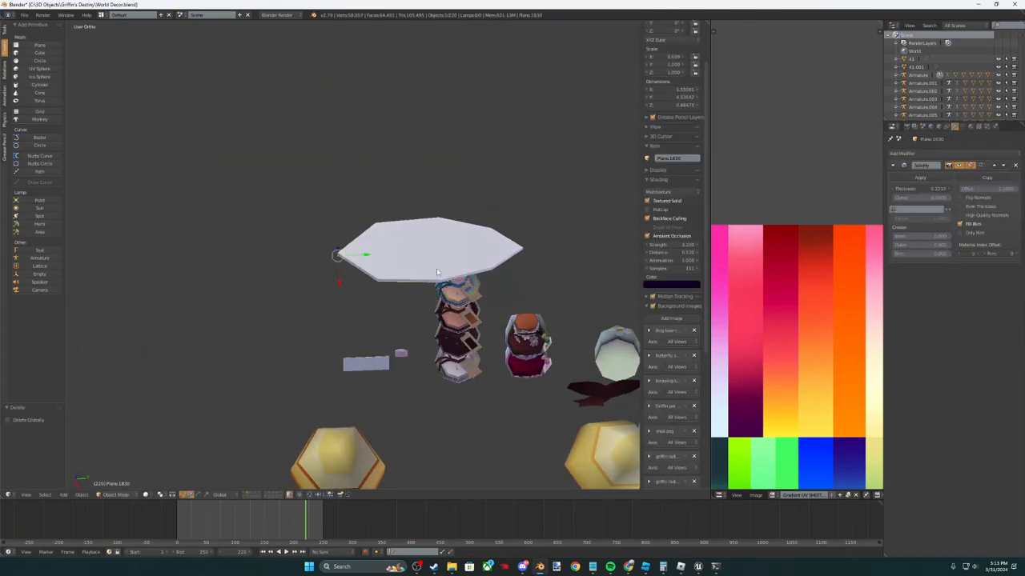
In Blender, delete the octagonal plane, extrude the petal edges, and merge them to a point.
key("Tab")
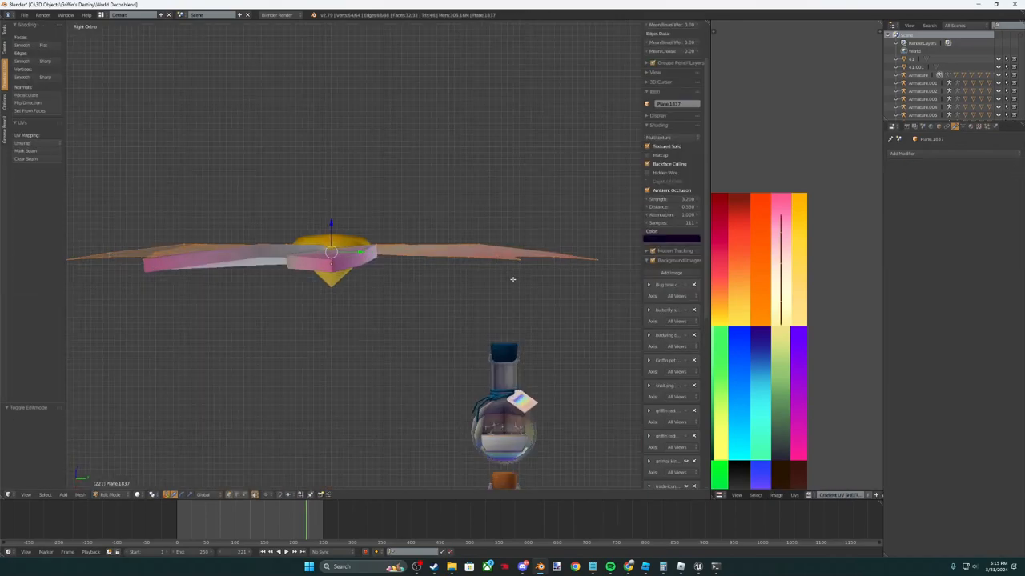
key("Tab")
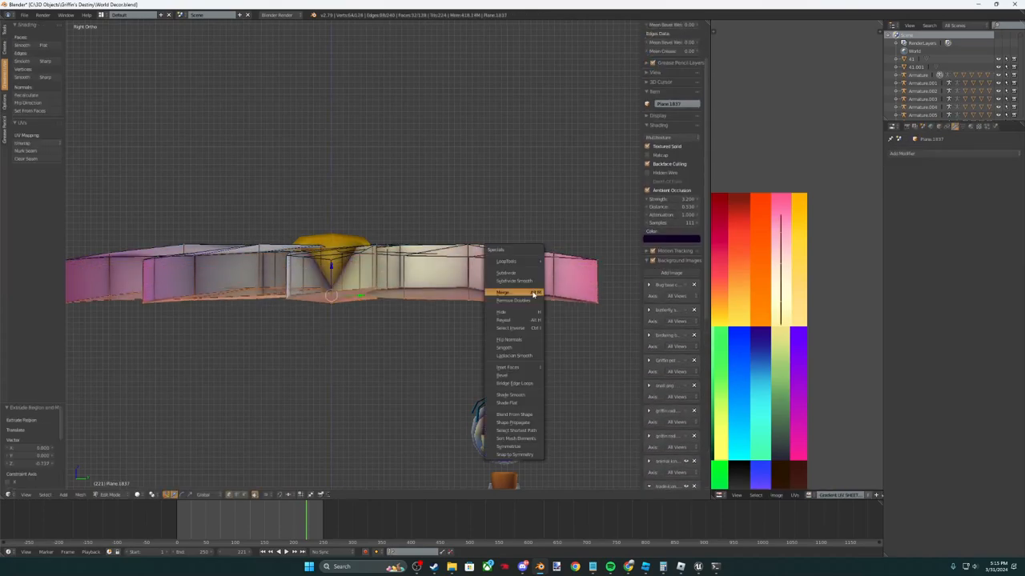
left_click(504, 291)
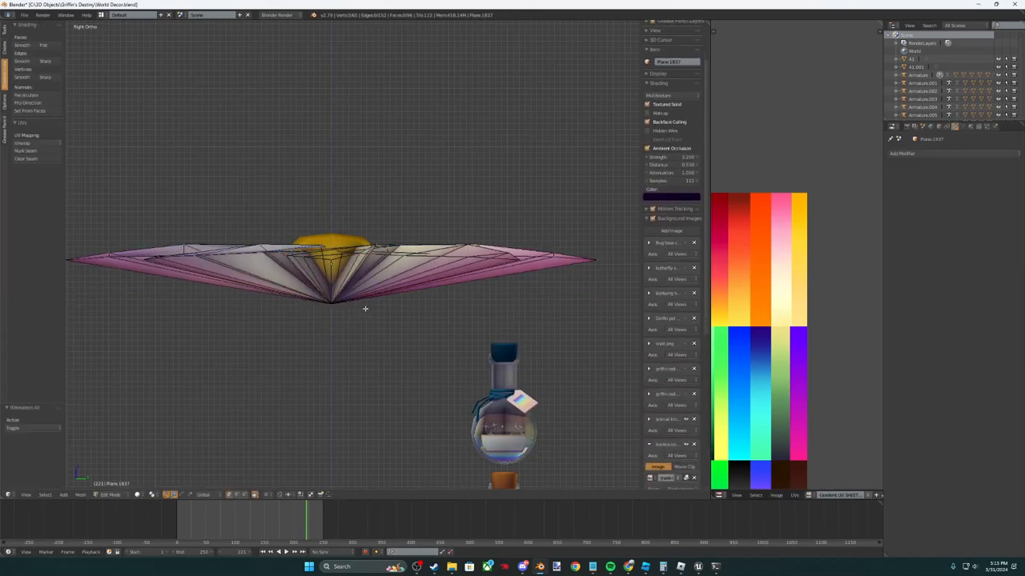